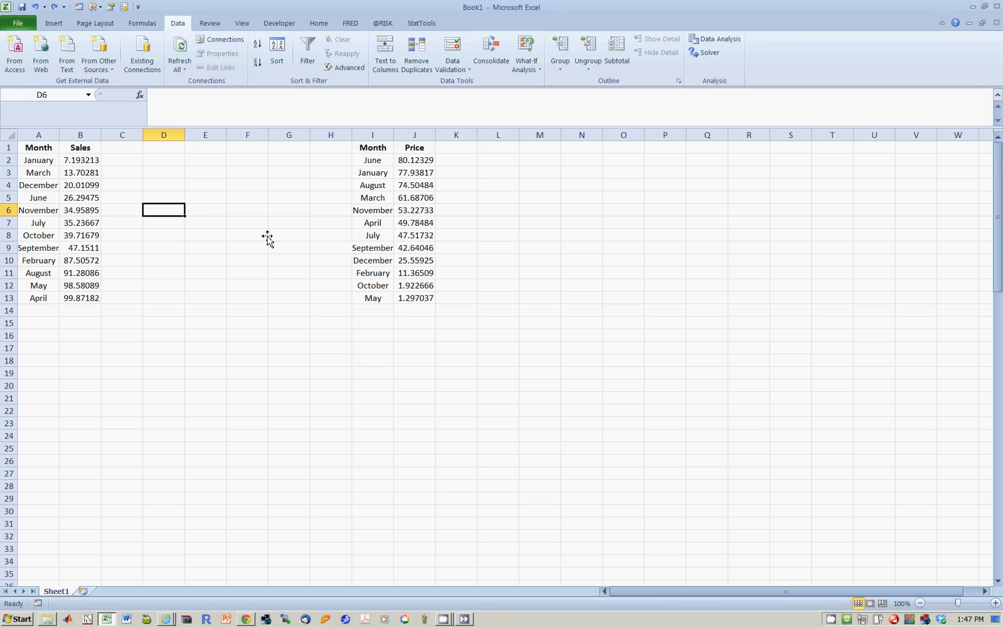
mouse_move(164, 243)
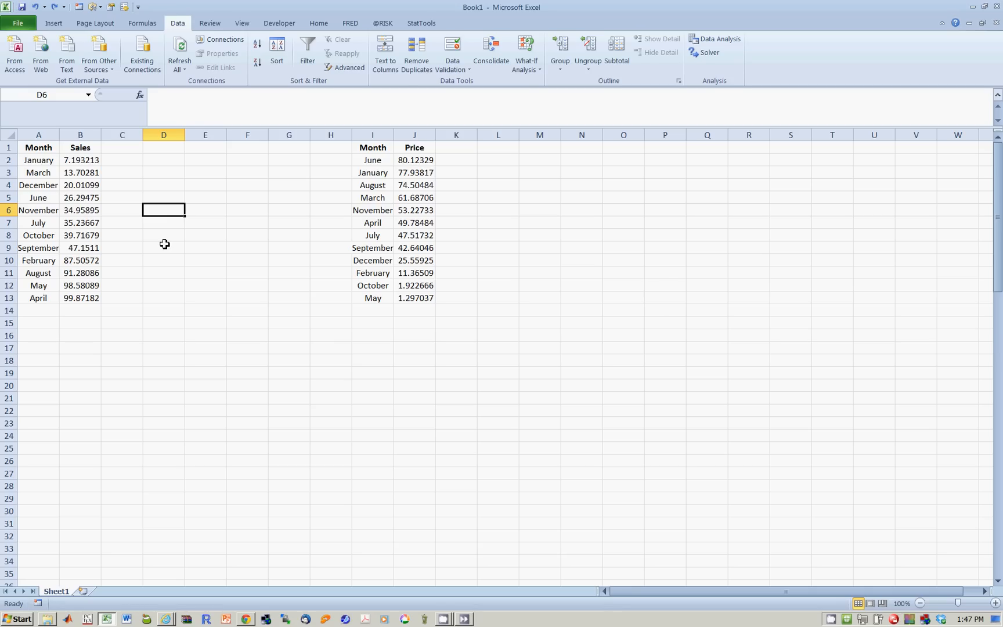
mouse_move(160, 241)
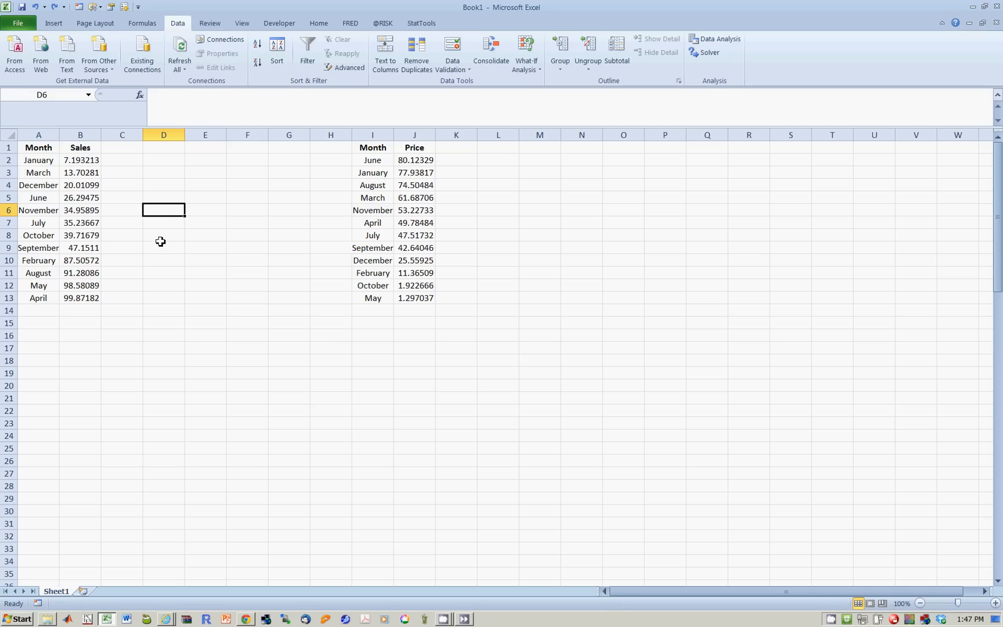
mouse_move(36, 152)
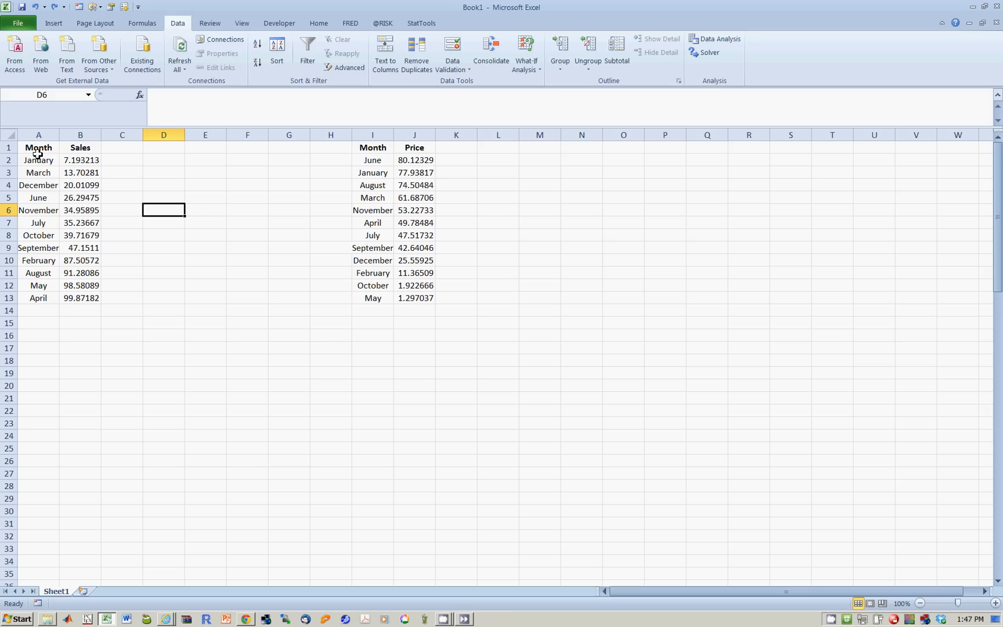
mouse_move(45, 162)
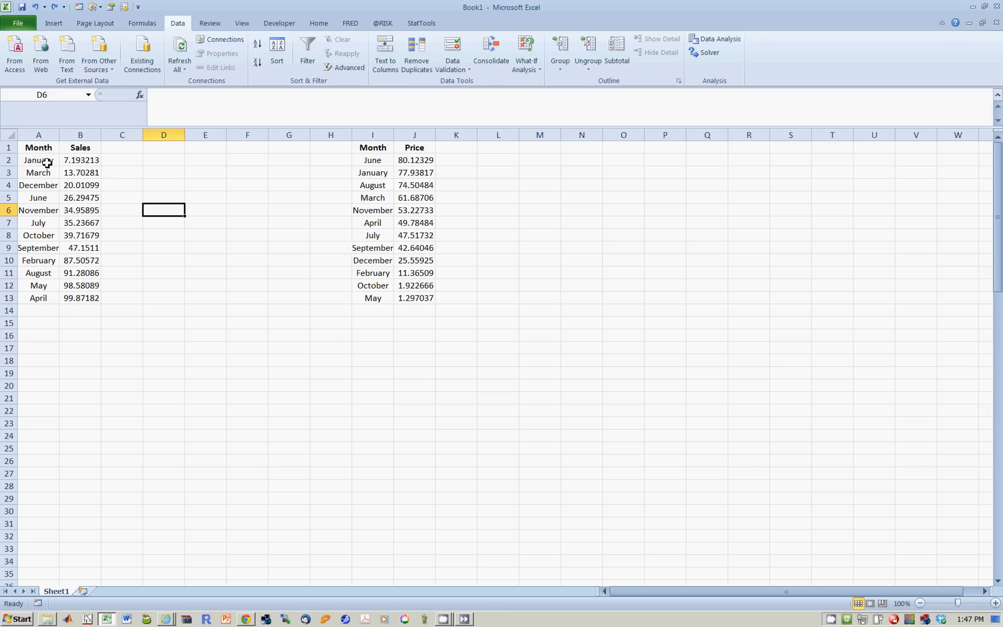
mouse_move(85, 157)
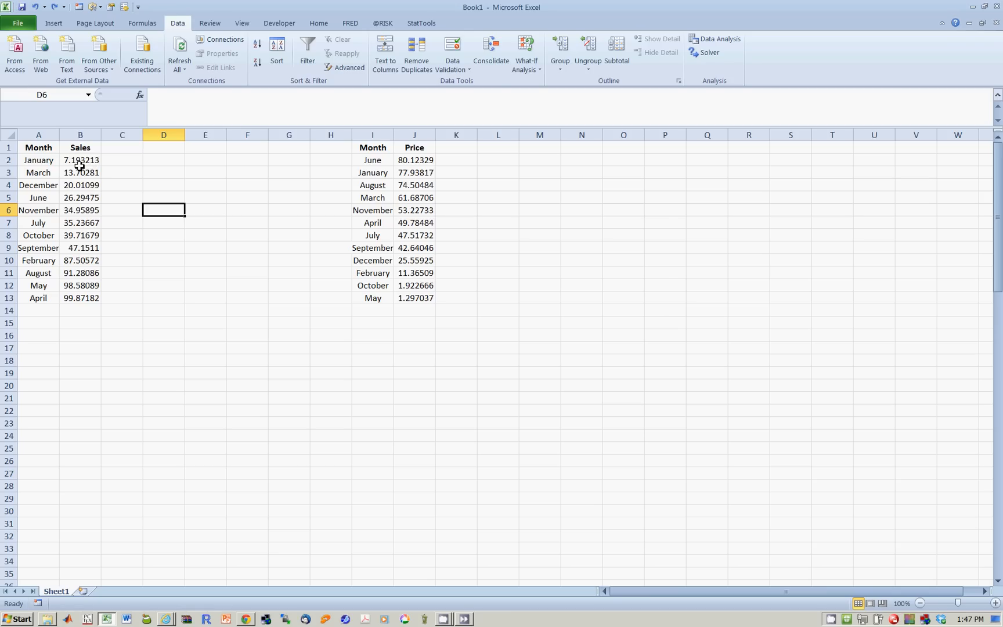
mouse_move(80, 298)
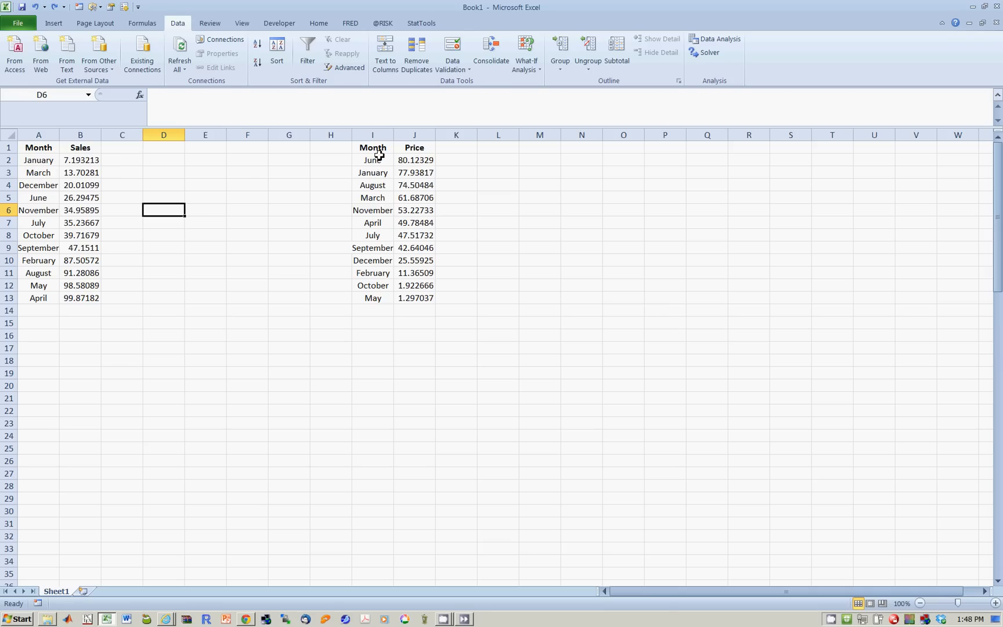
mouse_move(414, 163)
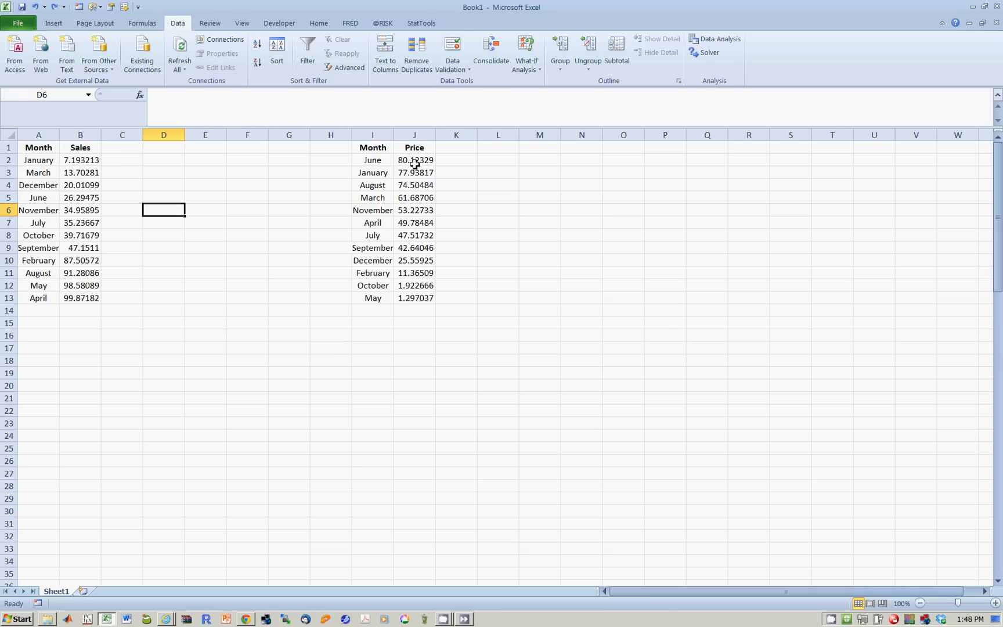
mouse_move(110, 152)
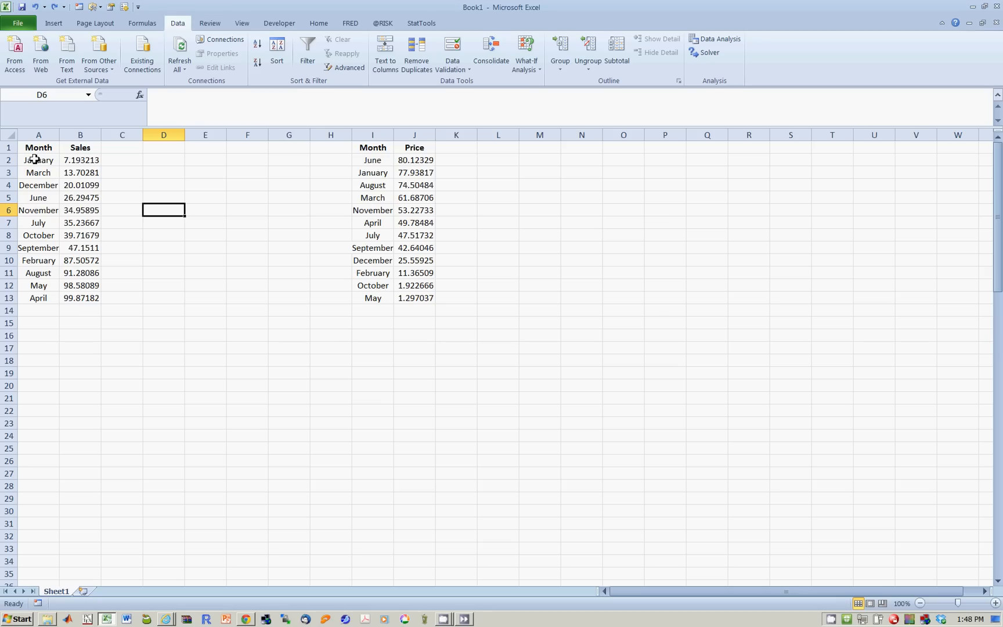
mouse_move(49, 157)
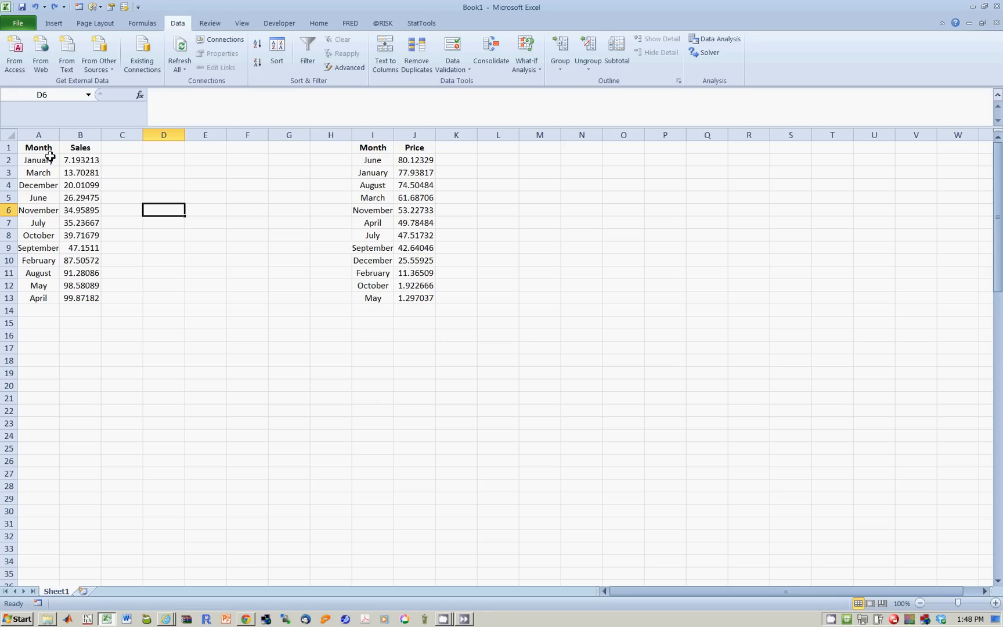
mouse_move(76, 160)
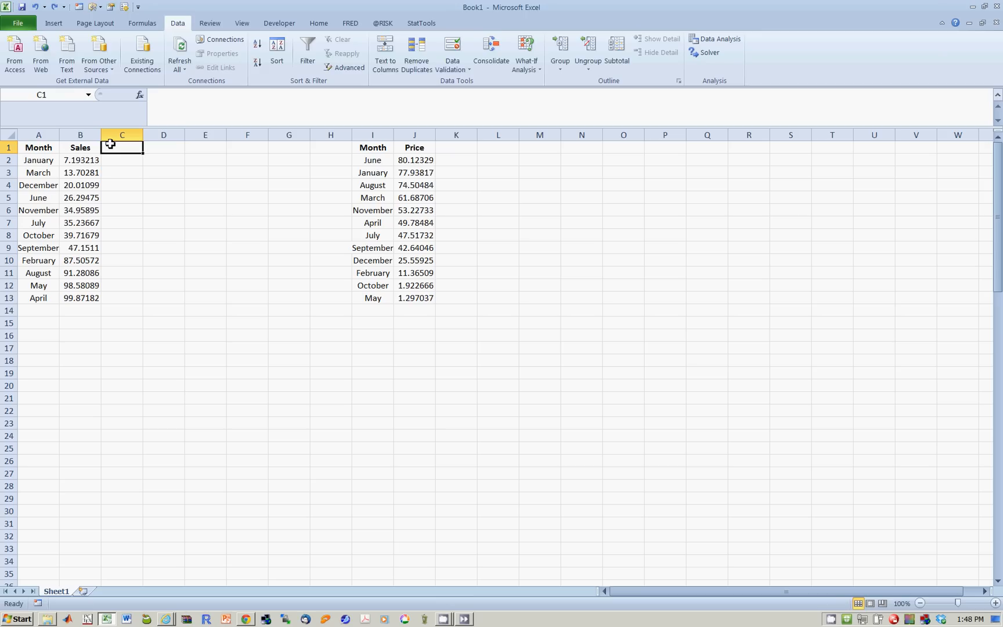
Step: Enter the heading 'Price' in C1, then inspect the Month/Price lookup table
type("Price")
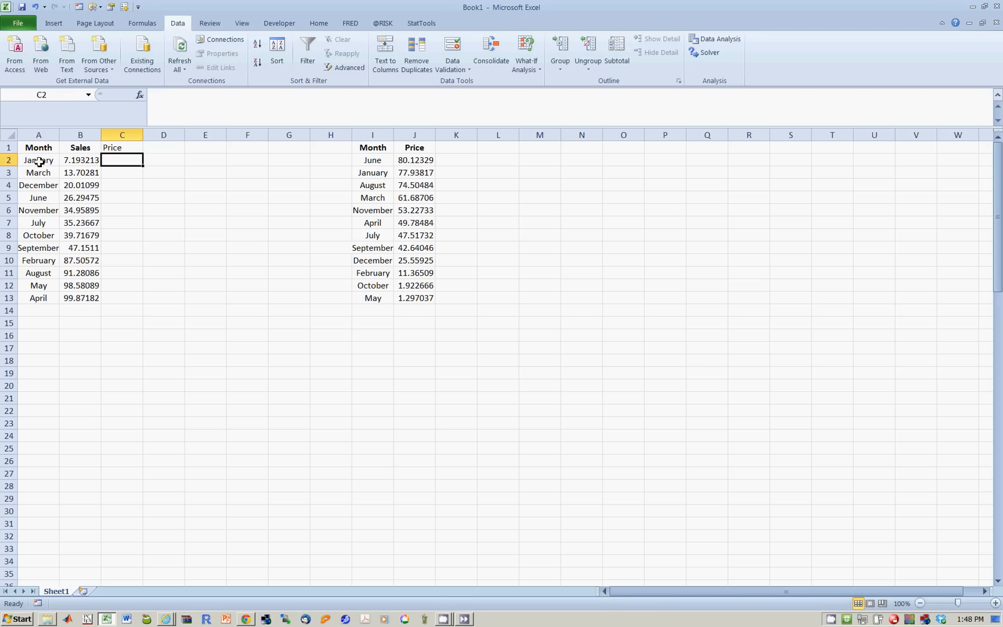
mouse_move(280, 164)
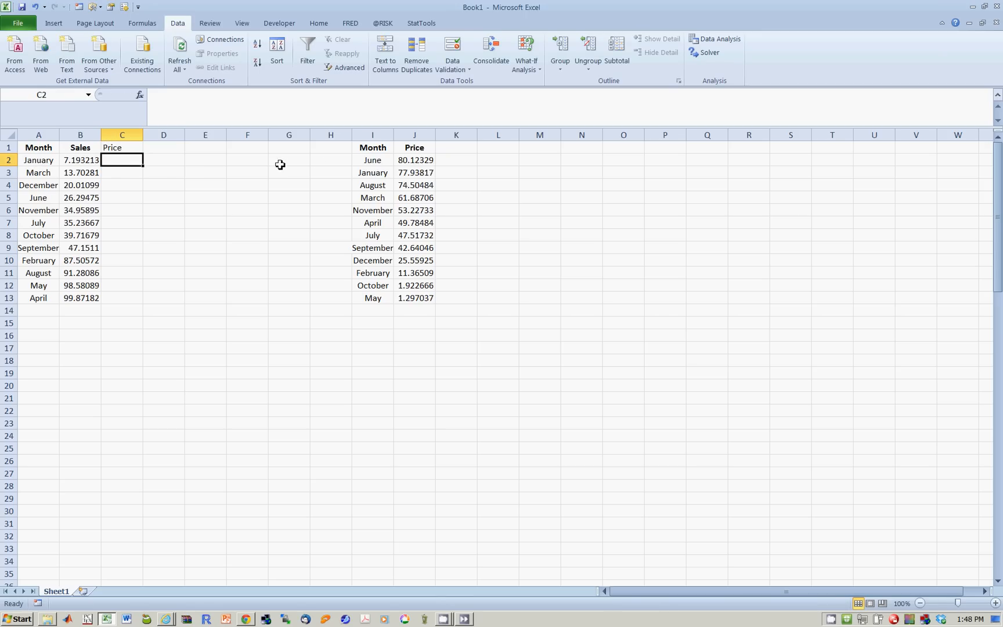
mouse_move(361, 176)
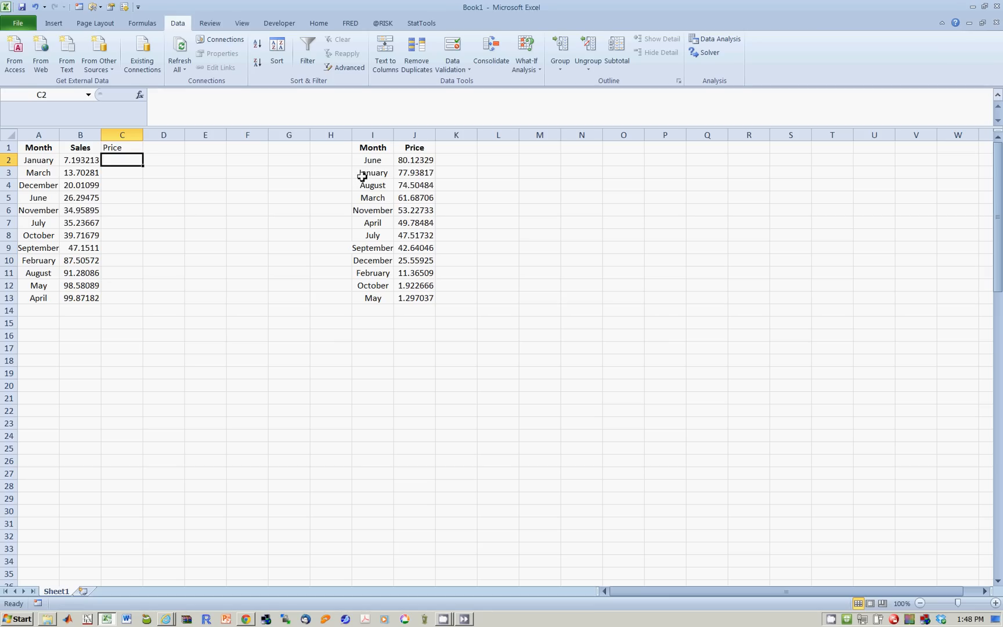
mouse_move(424, 175)
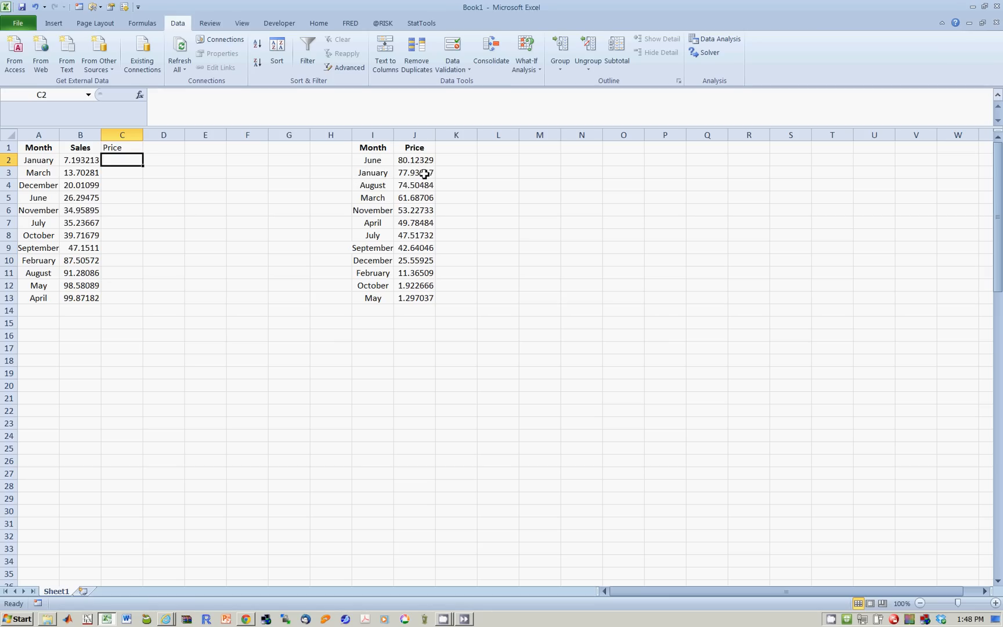
mouse_move(331, 165)
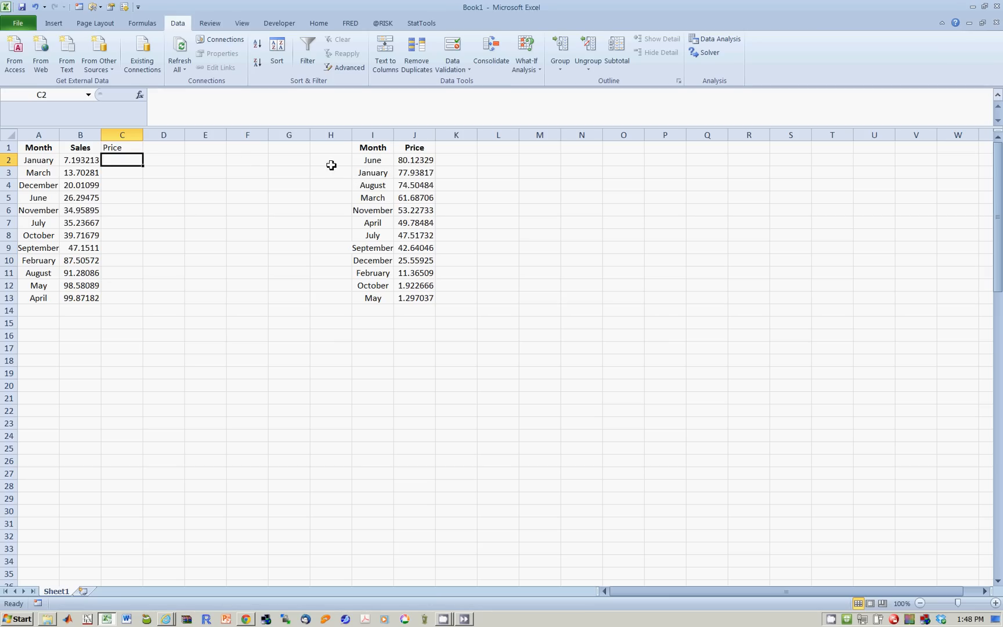
mouse_move(170, 175)
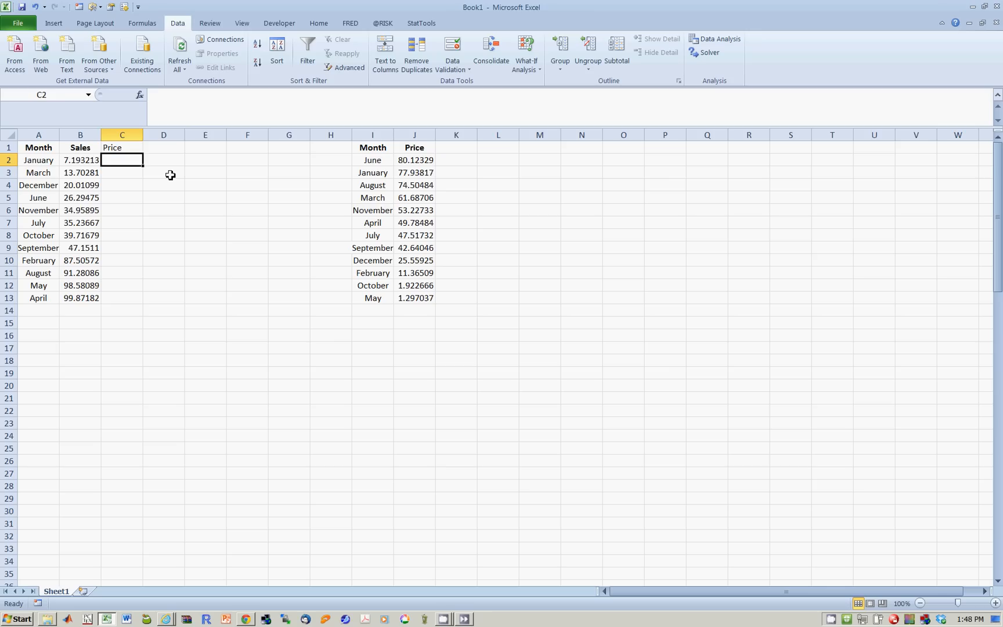
left_click(164, 171)
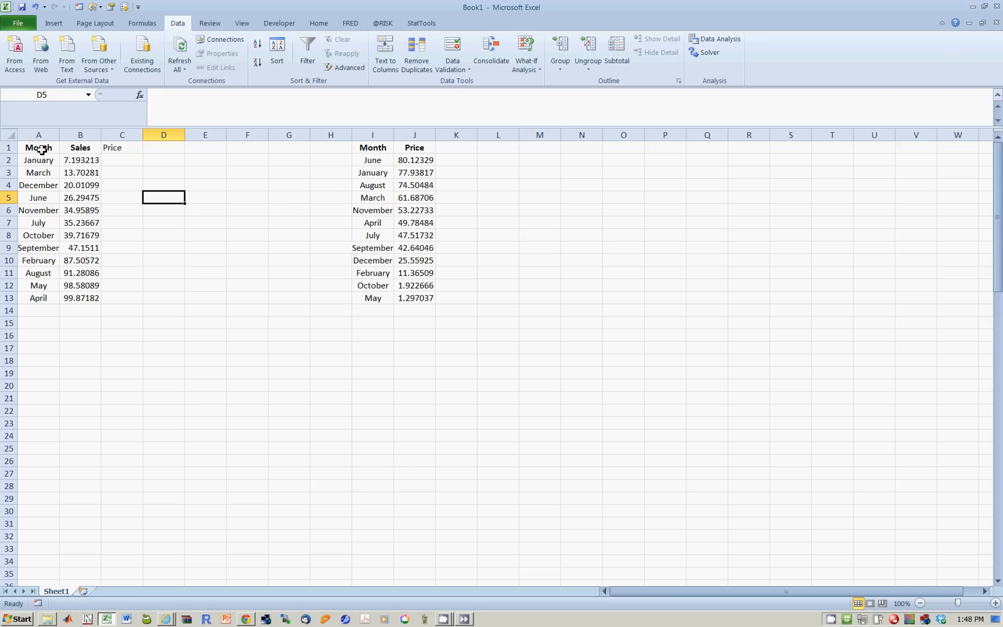
mouse_move(42, 148)
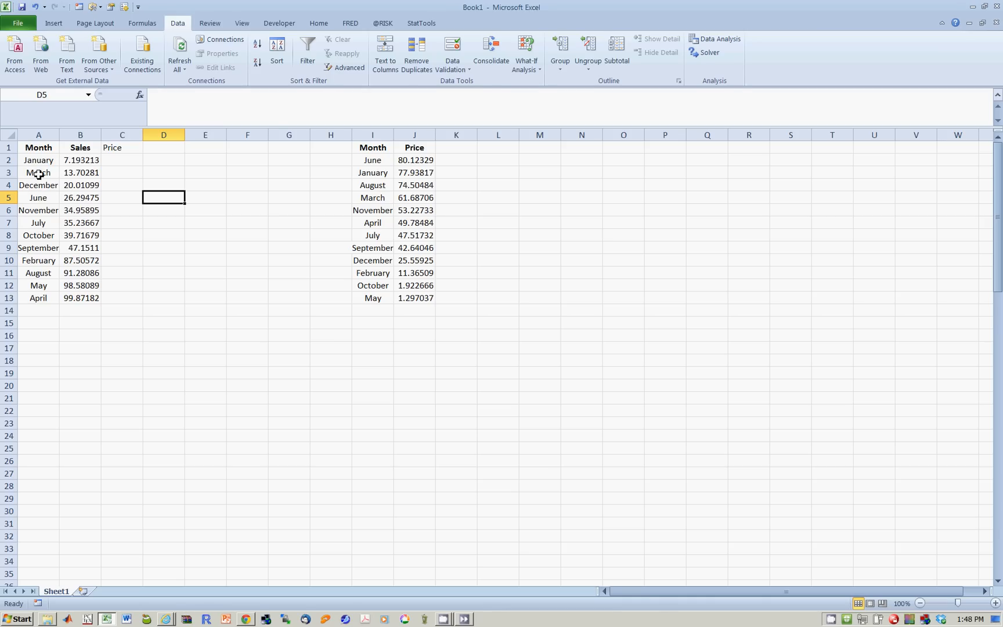
mouse_move(377, 162)
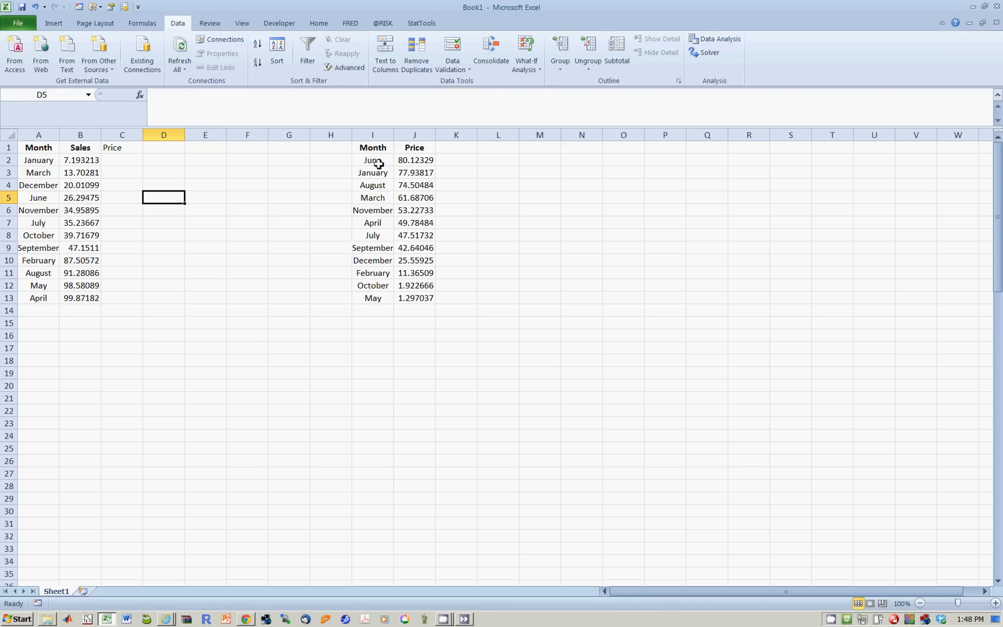
mouse_move(381, 162)
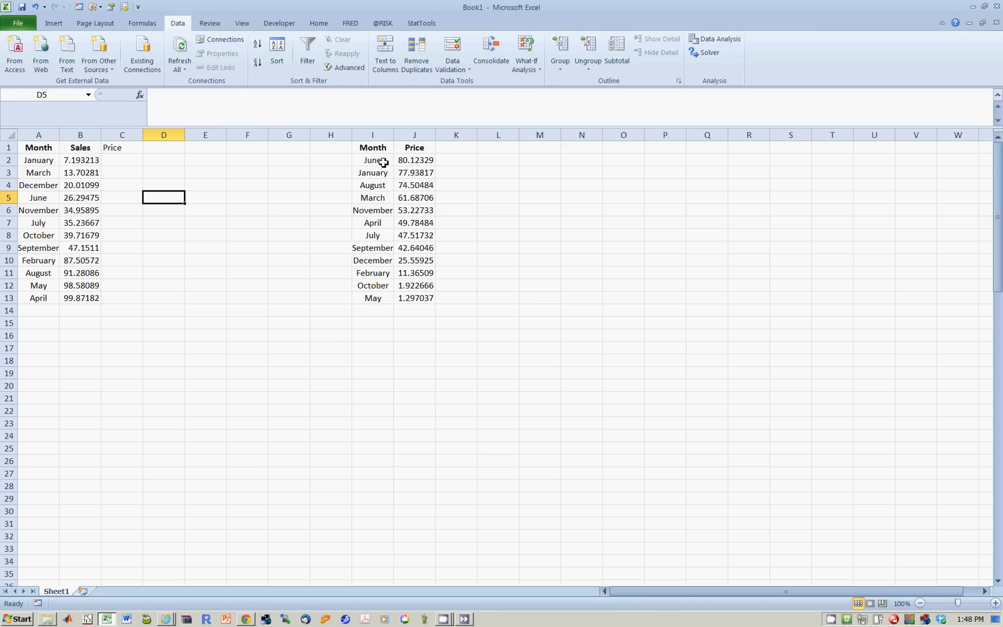
mouse_move(427, 171)
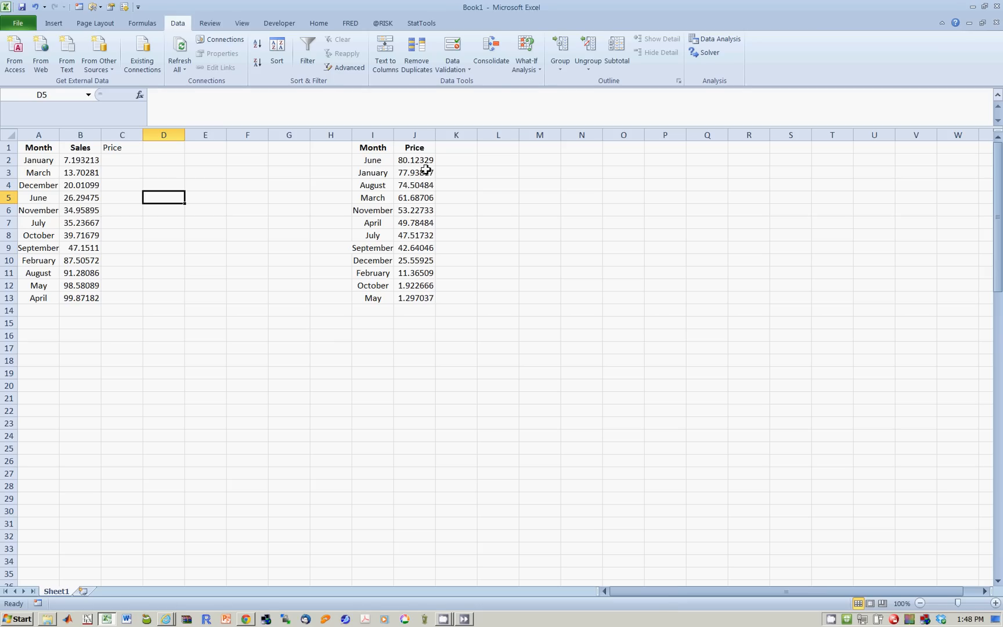
mouse_move(372, 148)
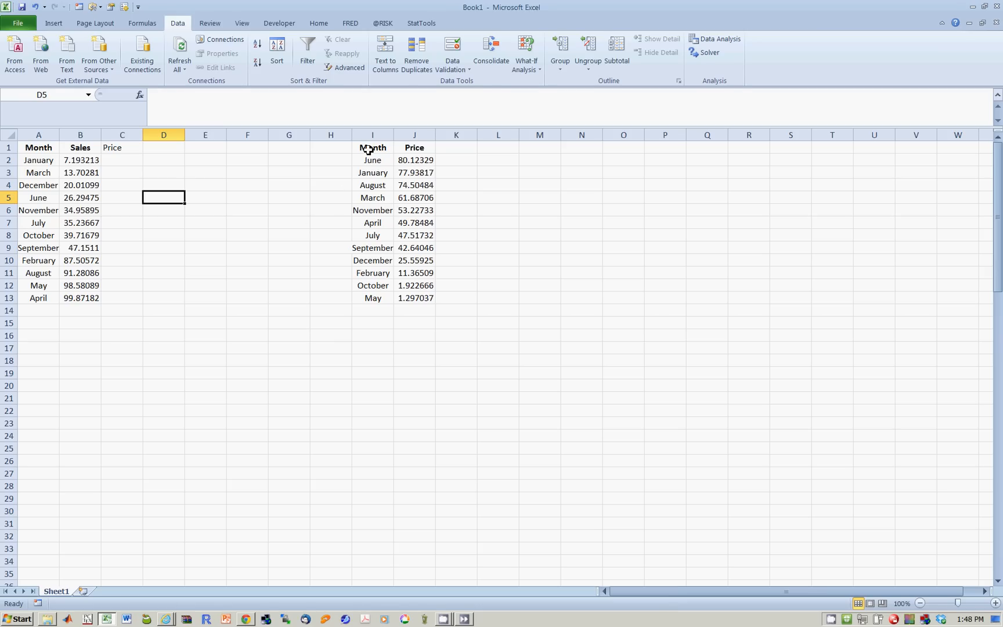
left_click(372, 147)
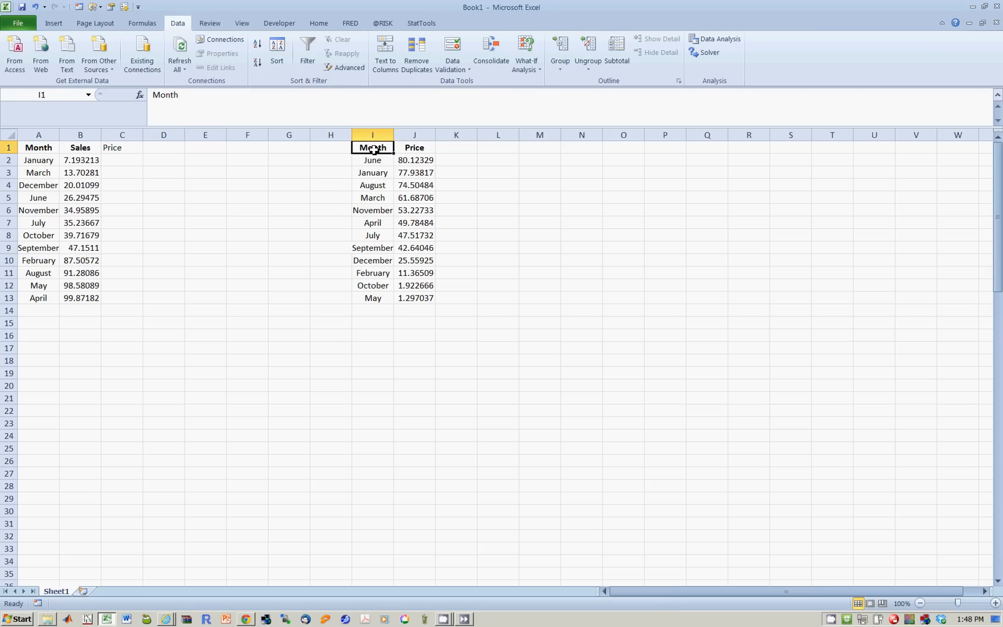
mouse_move(365, 165)
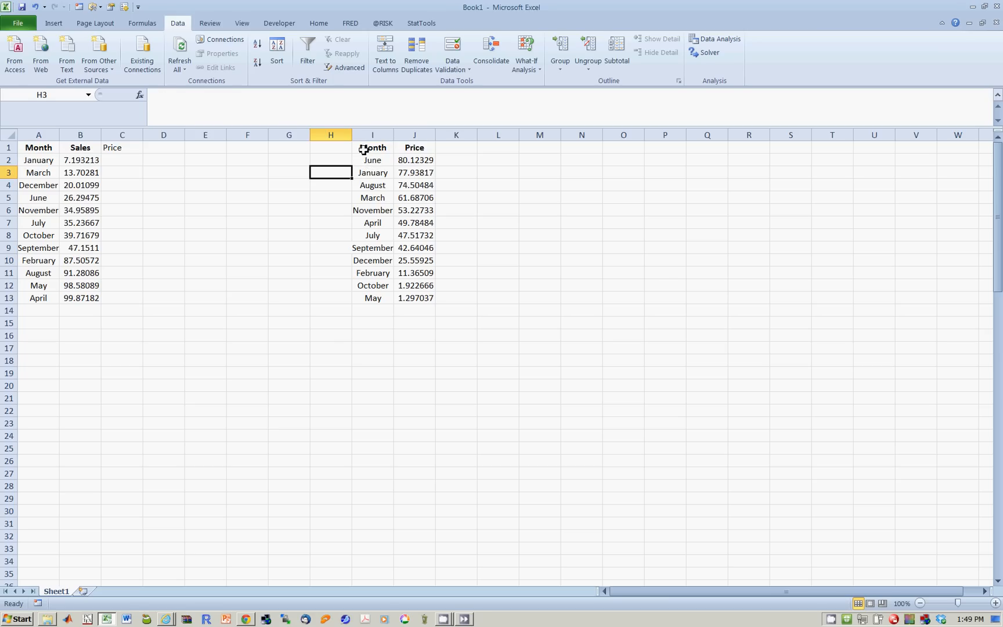
Step: Sort the I1:J13 lookup table by Month, A to Z
left_click_drag(372, 146, 414, 146)
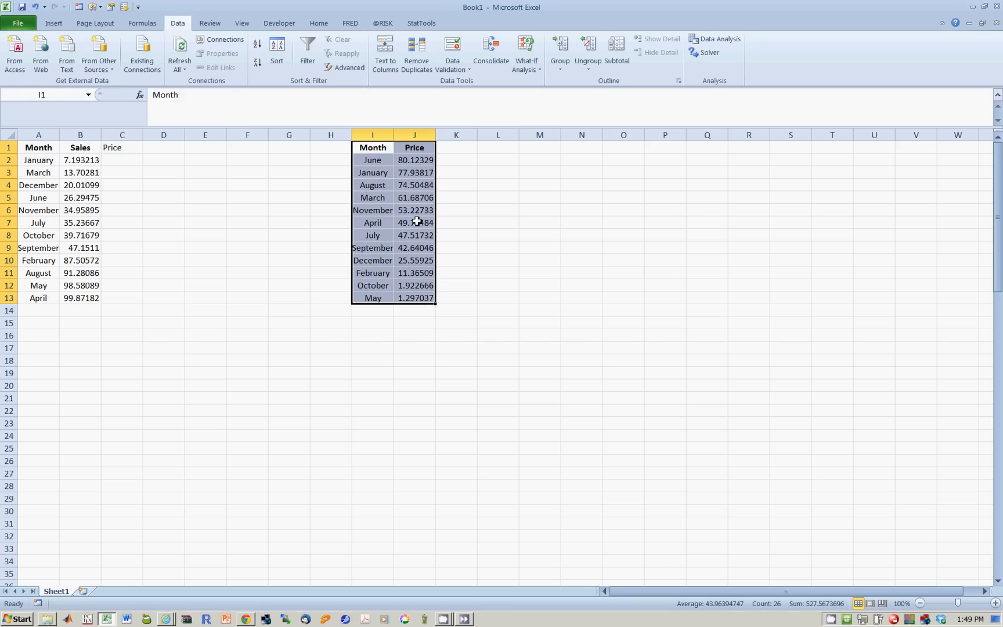
left_click(276, 52)
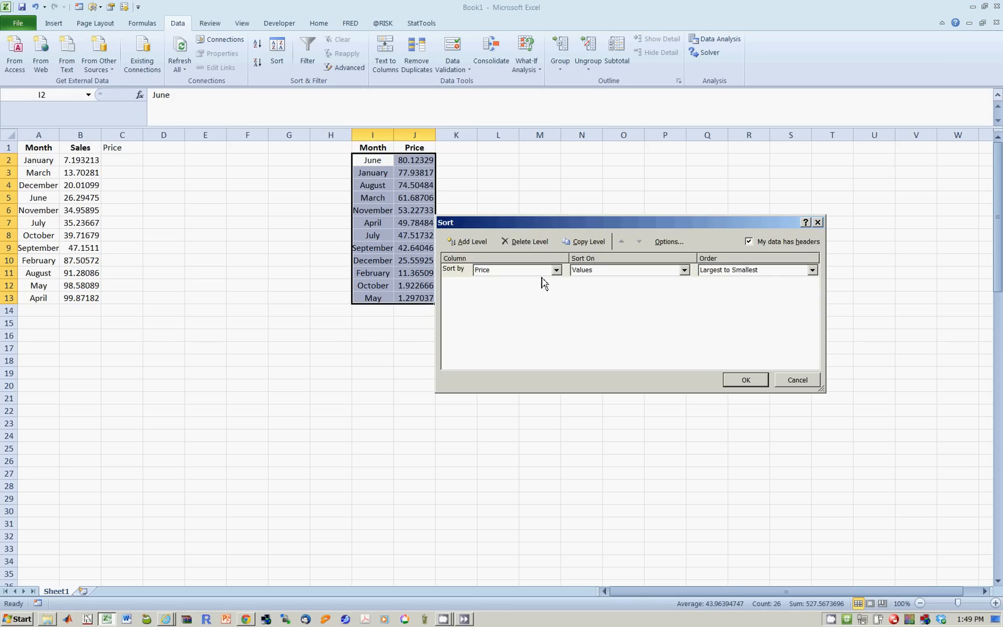
left_click(514, 270)
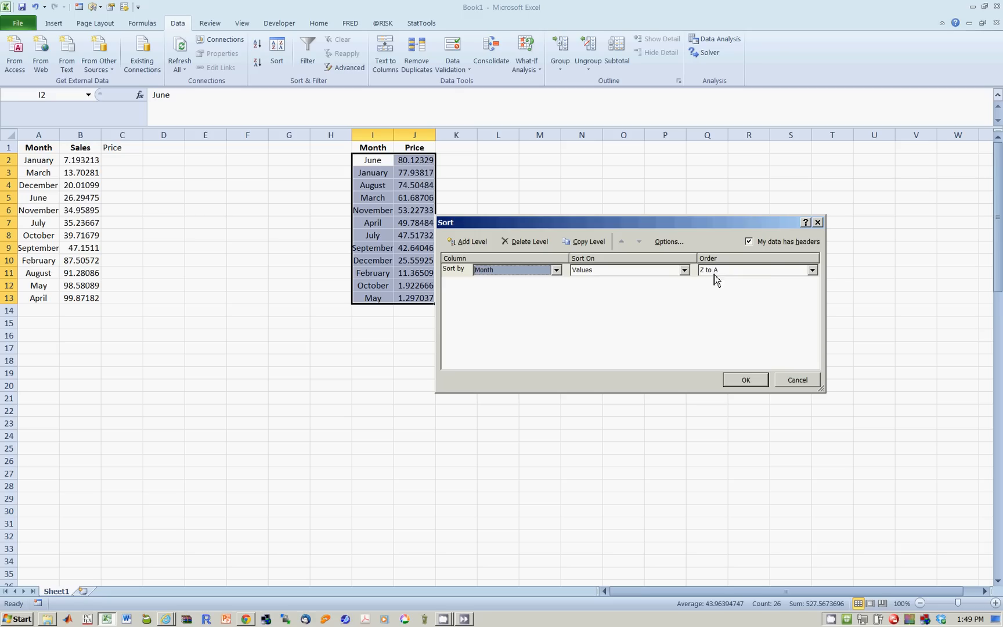
left_click(756, 269)
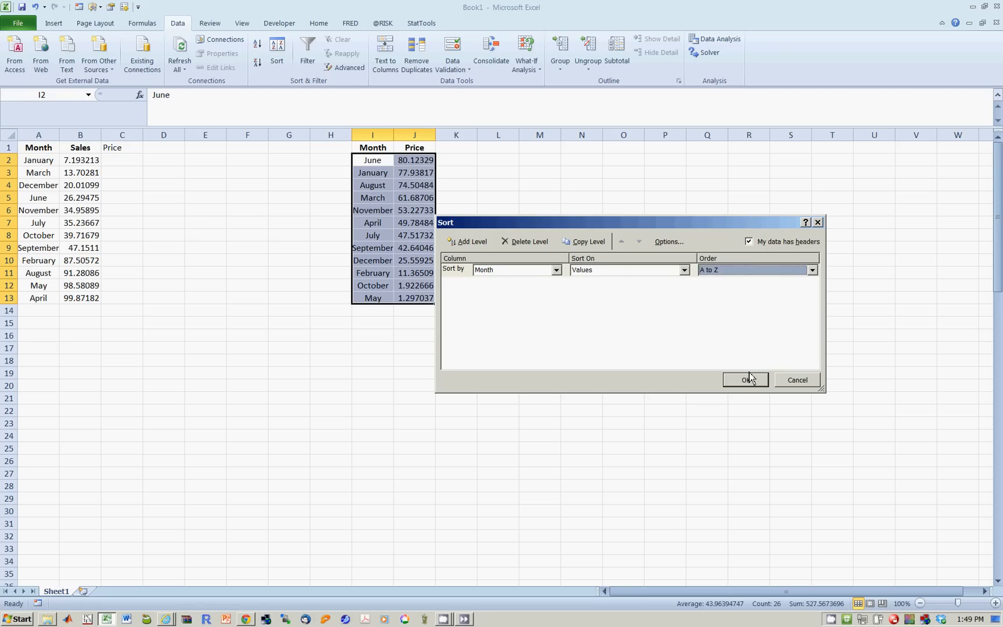
left_click(745, 379)
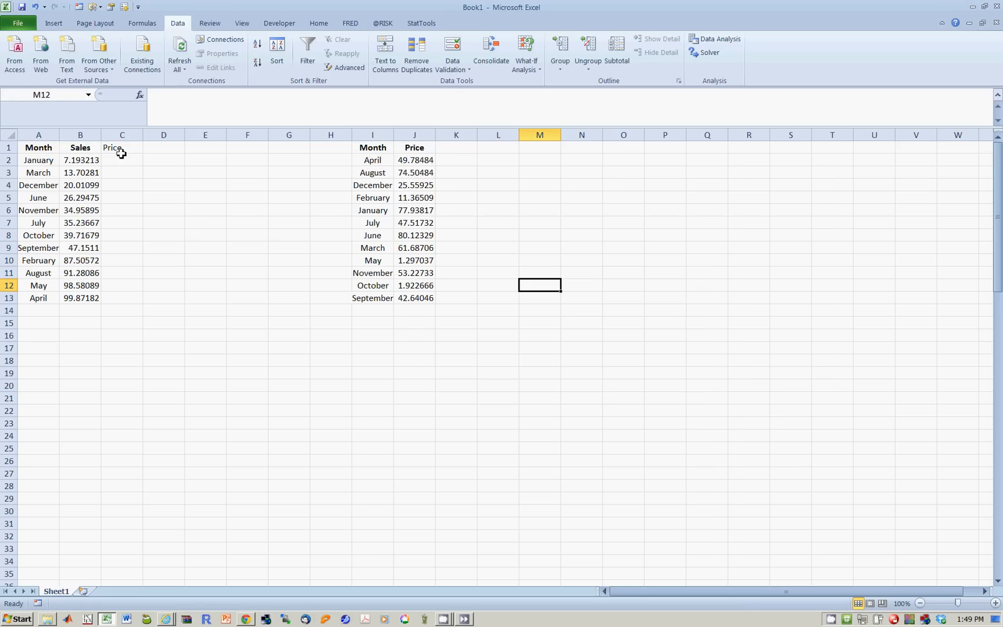
Step: Begin =VLOOKUP in C2 using A2 (January) as the lookup value
left_click(122, 160)
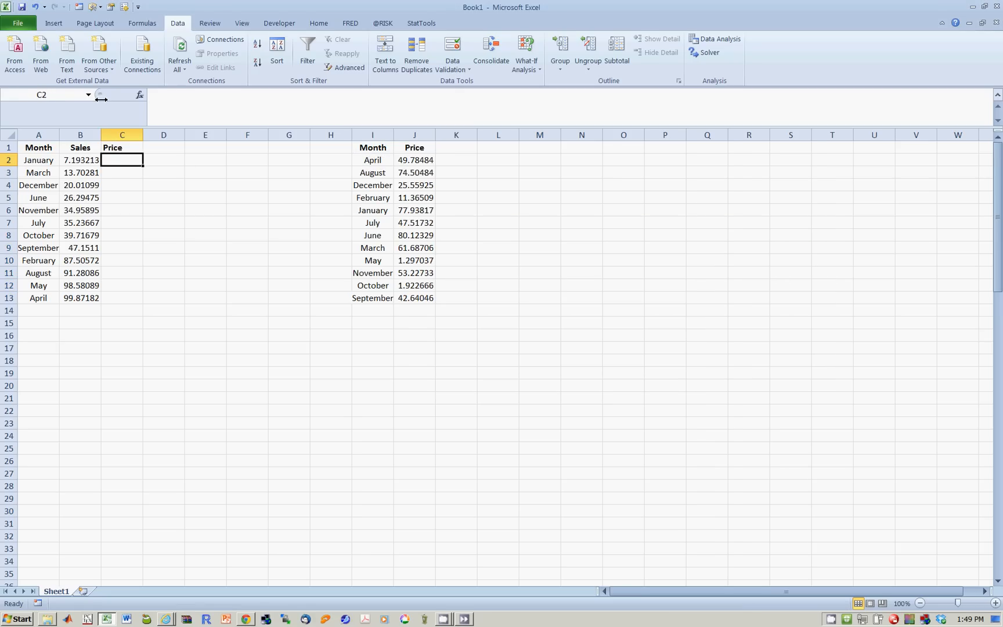
type("=vl")
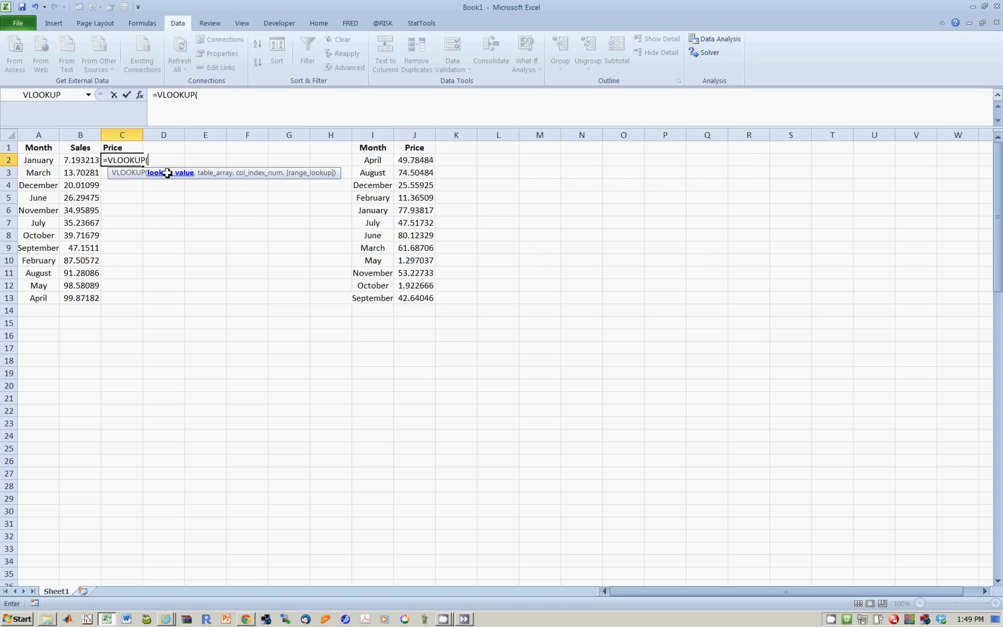
mouse_move(121, 174)
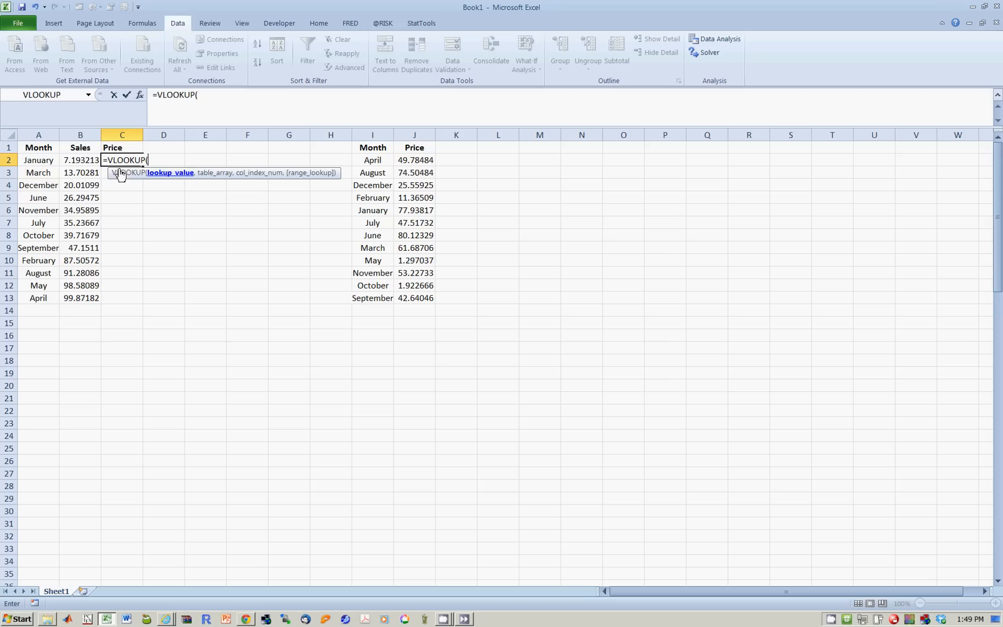
mouse_move(167, 176)
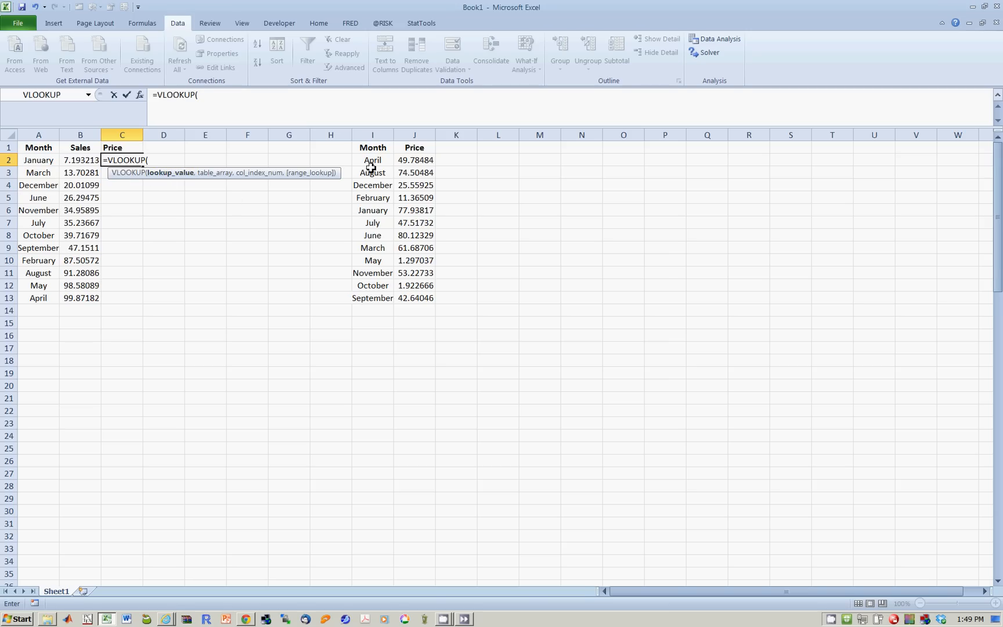
mouse_move(38, 160)
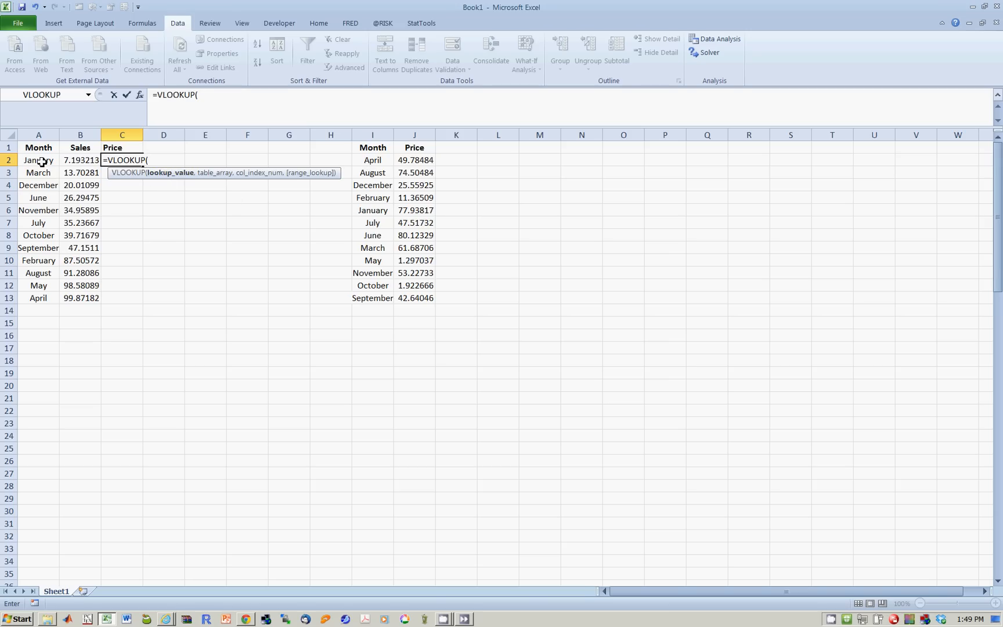
left_click(38, 160)
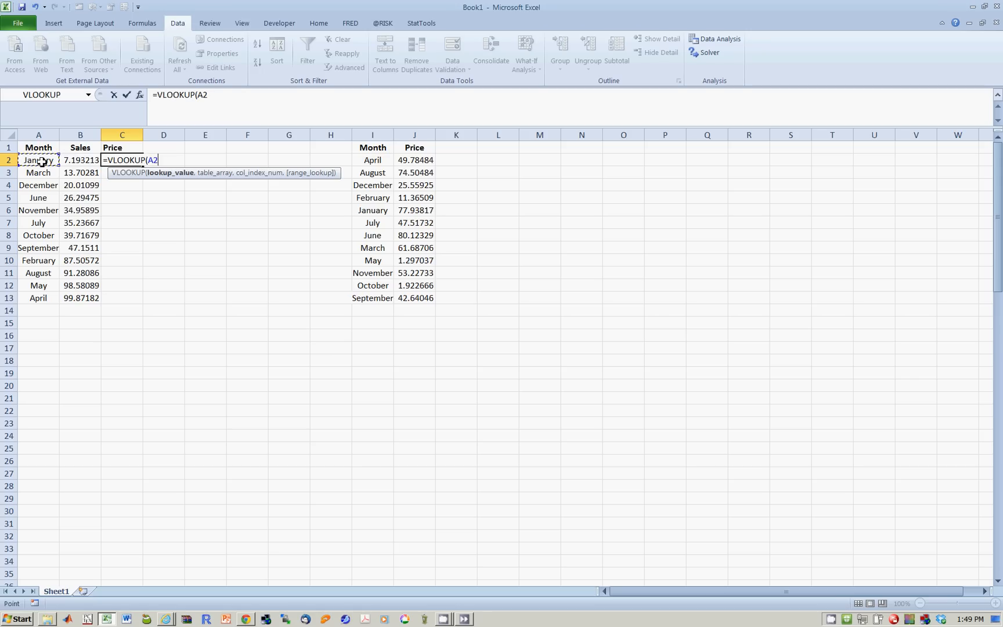
mouse_move(351, 158)
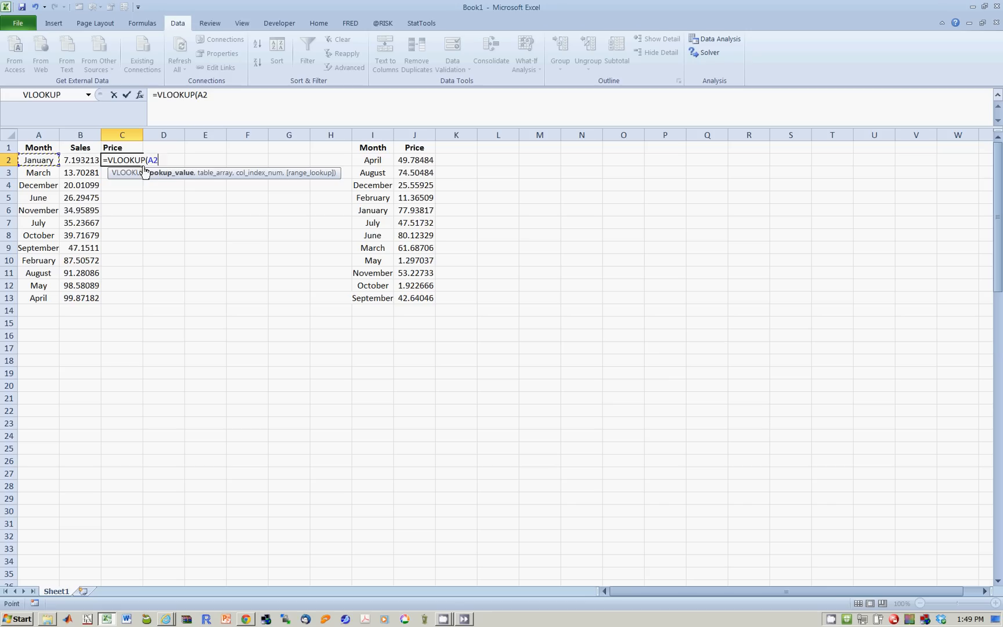
Step: Add $I$2:$J$13 as the formula's absolute table array, followed by a comma
type(",")
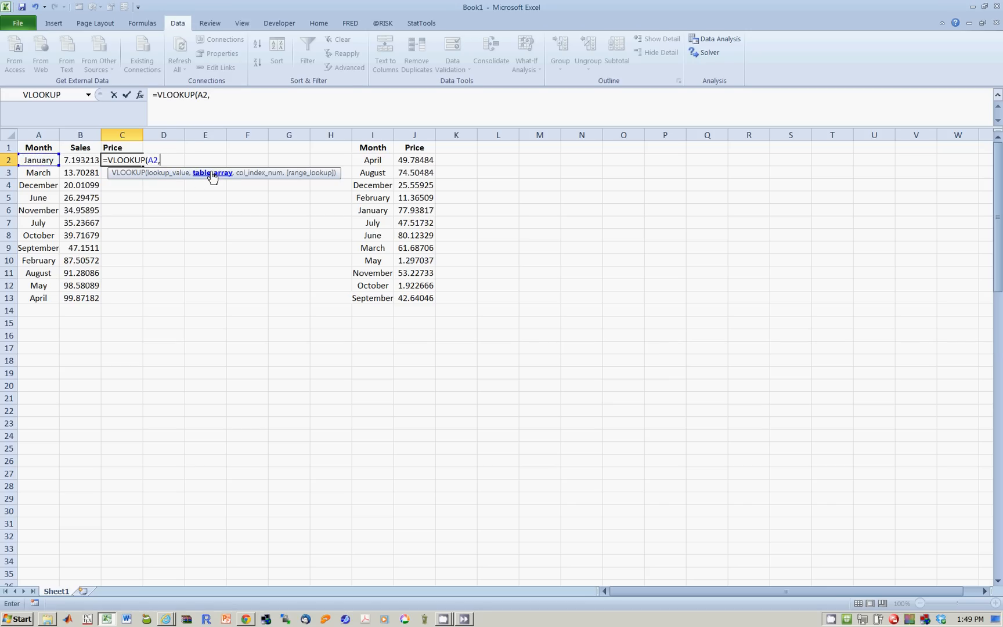
mouse_move(299, 177)
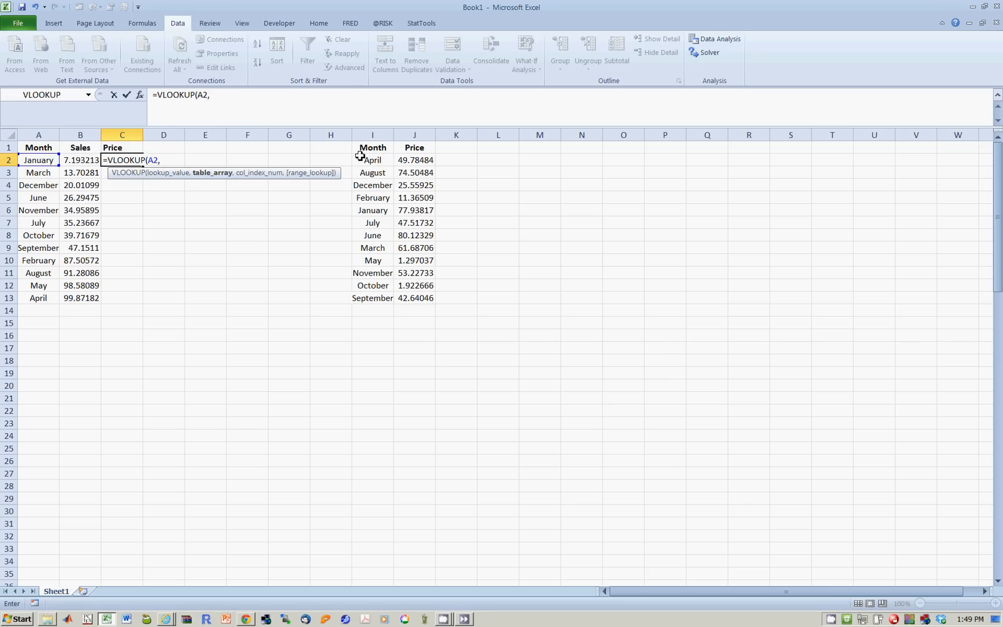
left_click(371, 160)
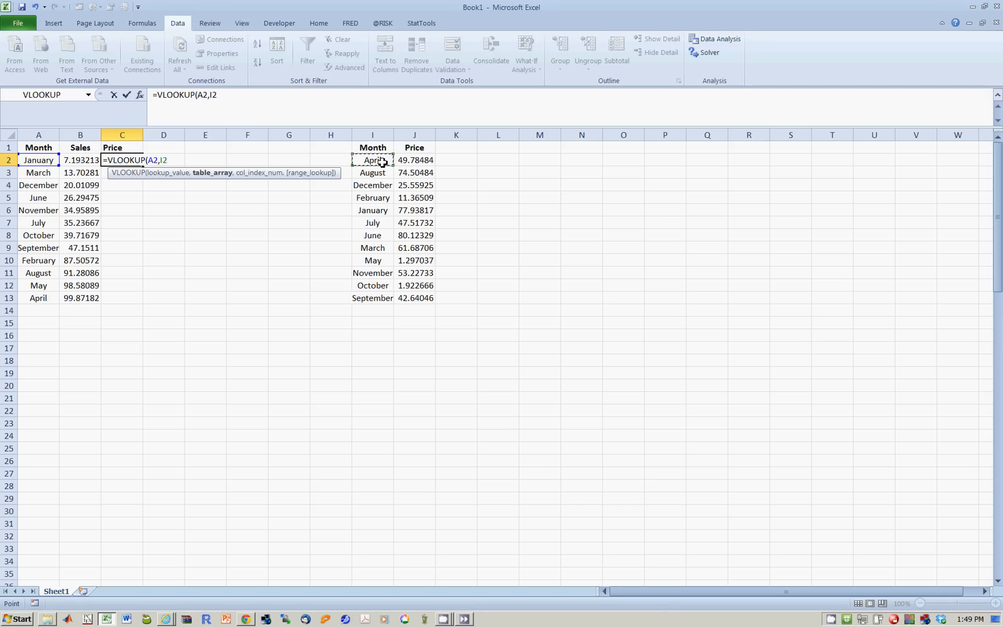
left_click_drag(372, 161, 414, 160)
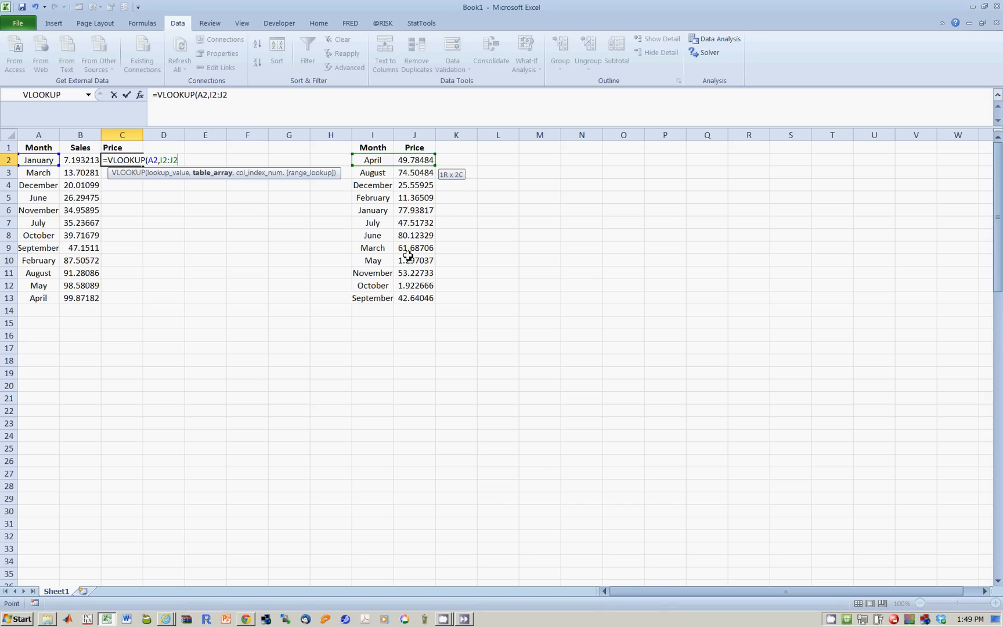
left_click_drag(408, 160, 408, 297)
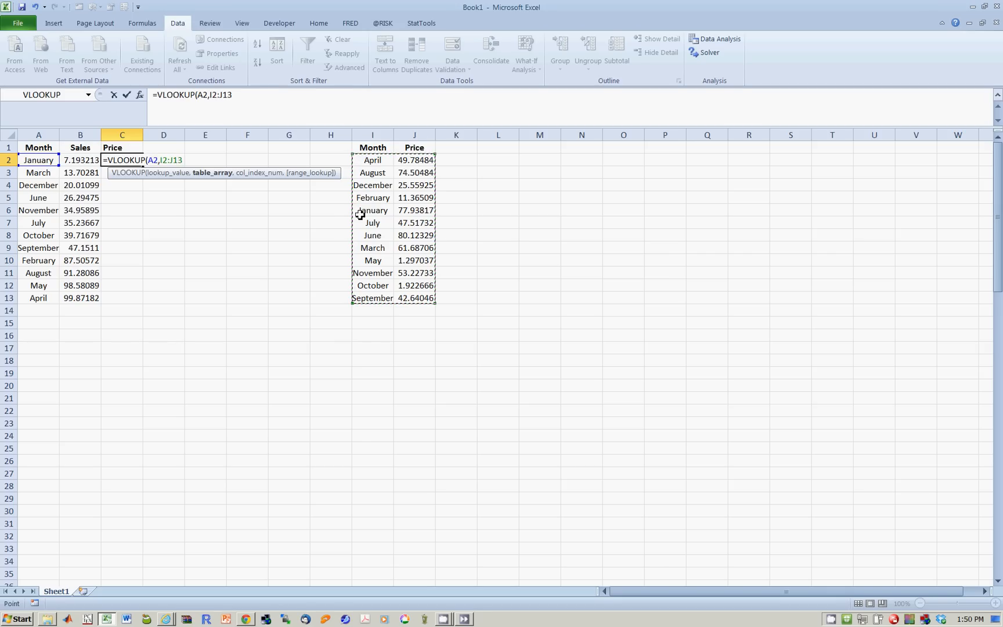
key("f4")
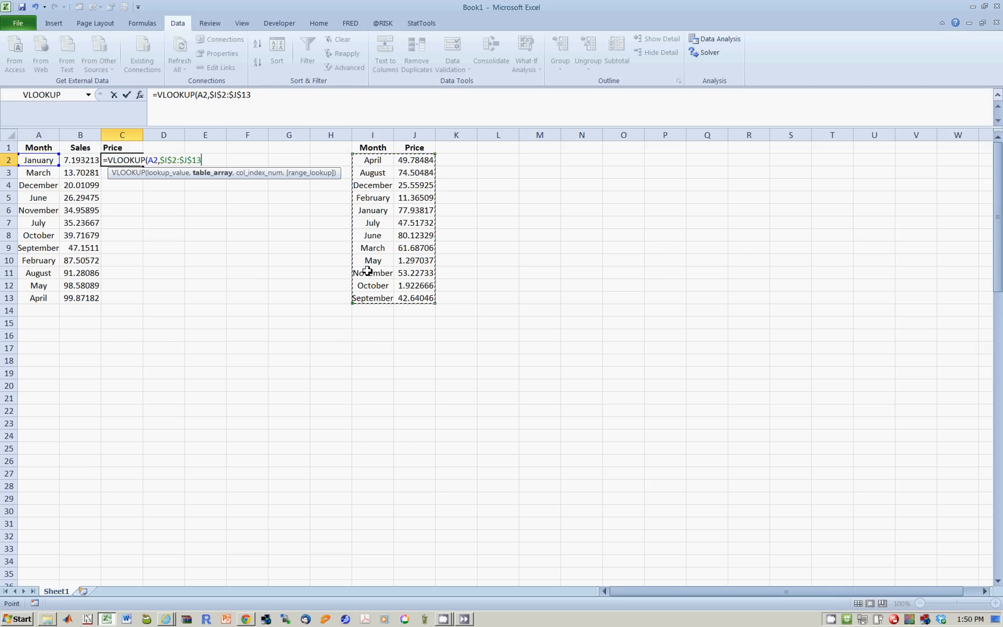
type(",")
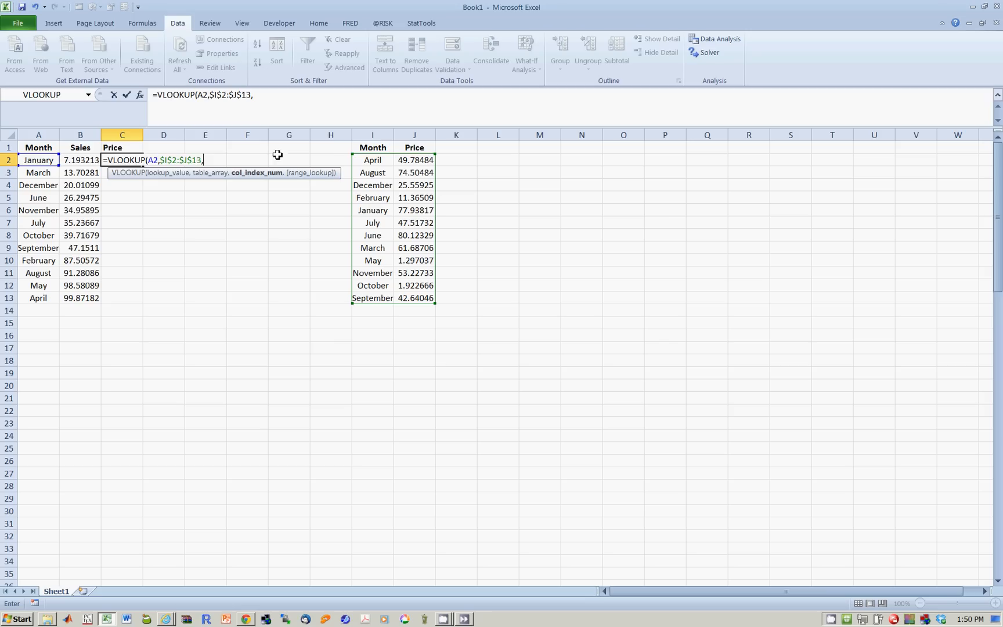
mouse_move(369, 147)
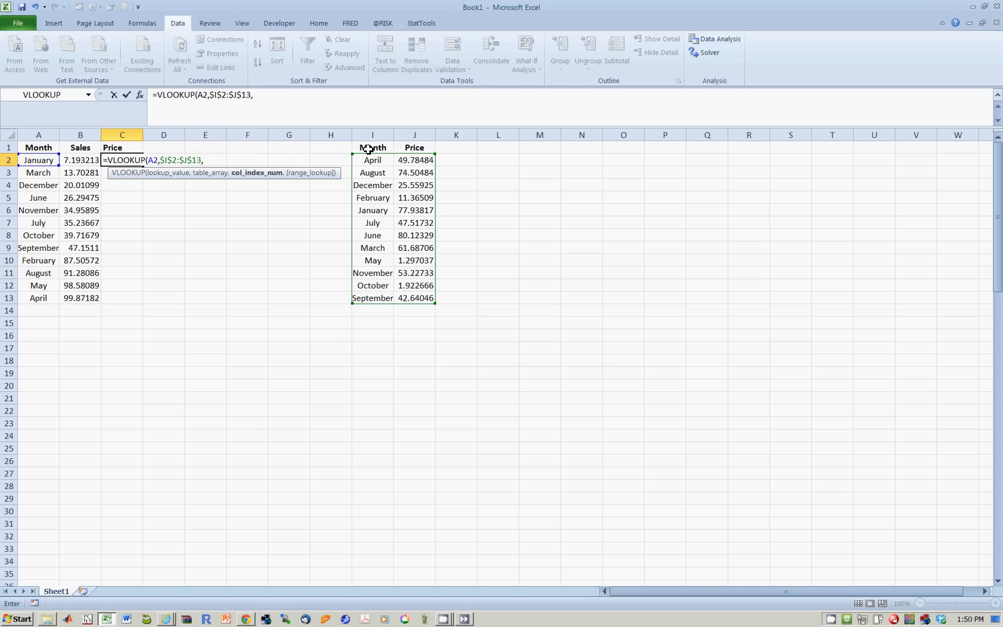
mouse_move(39, 147)
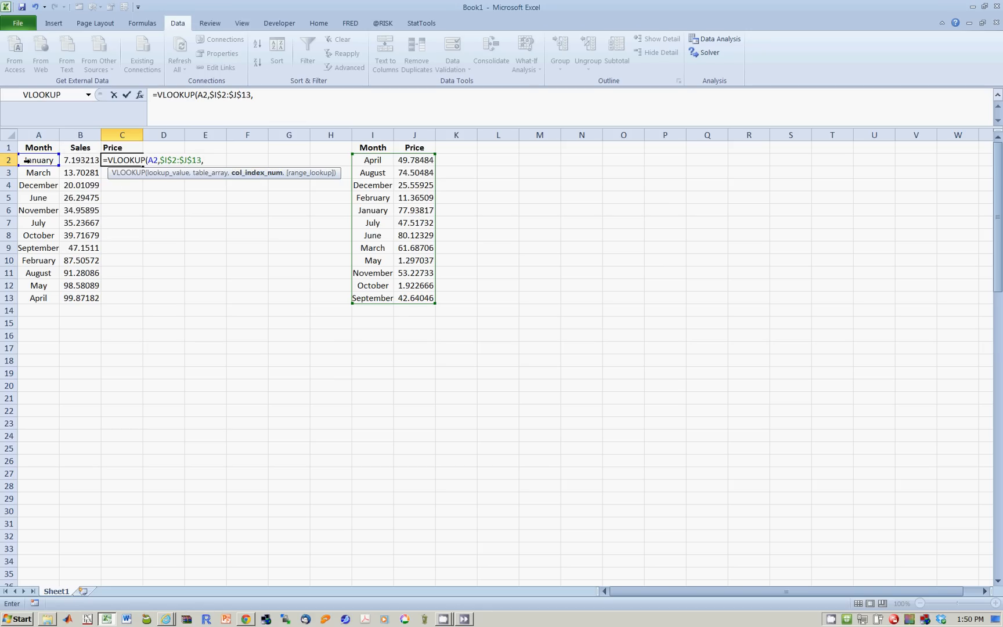
mouse_move(290, 161)
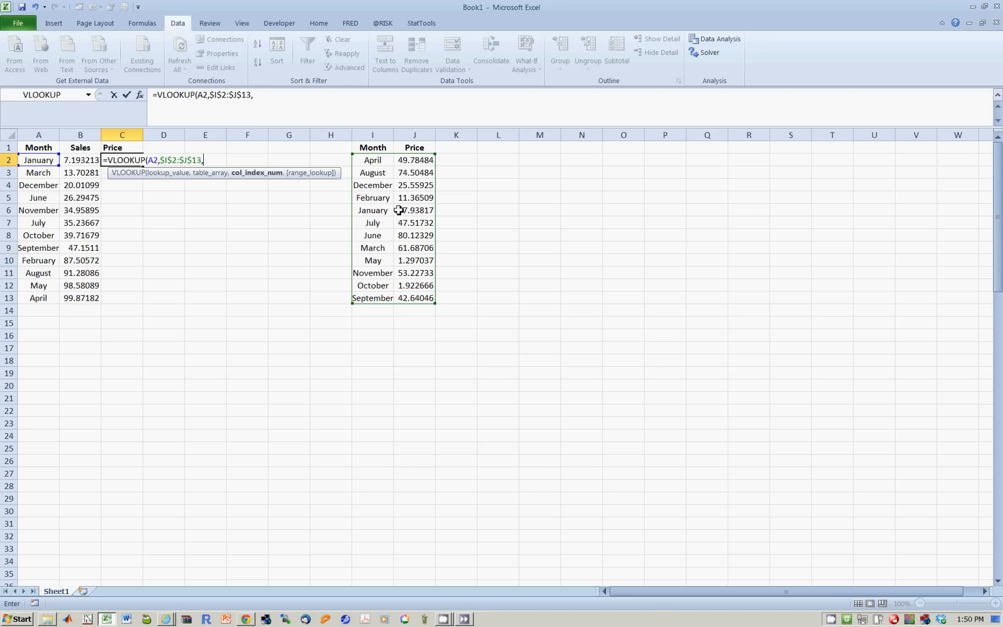
mouse_move(403, 211)
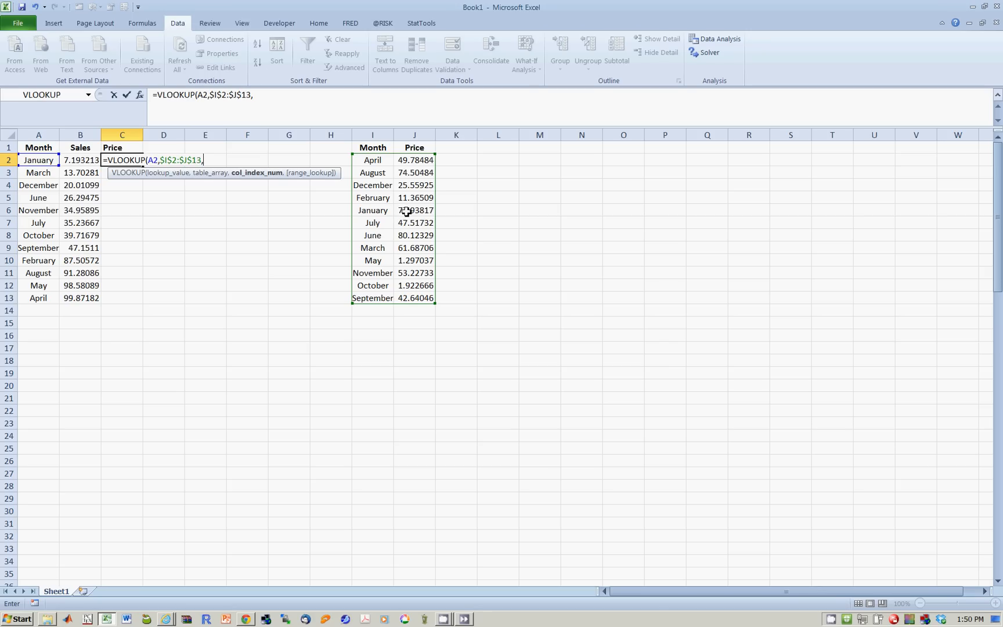
Step: Finish the formula with column index 2 and FALSE, returning 77.93817
type("2")
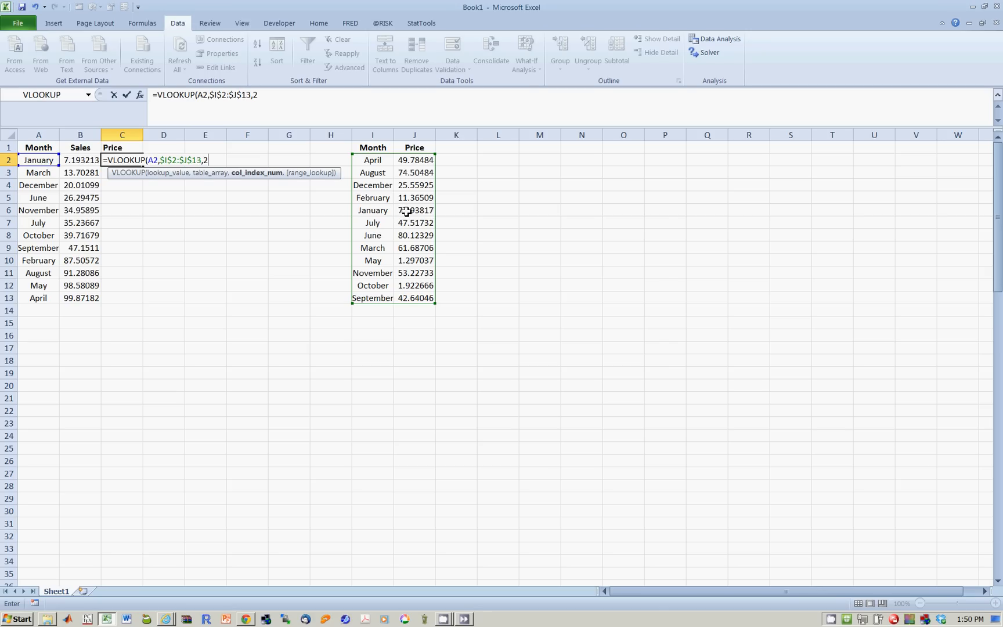
type(",")
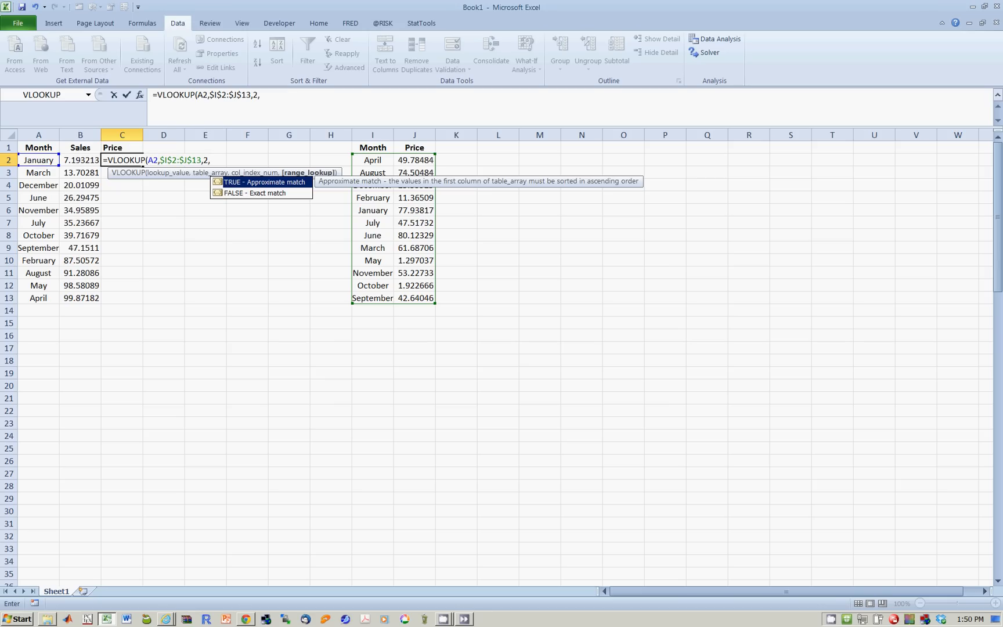
type("false")
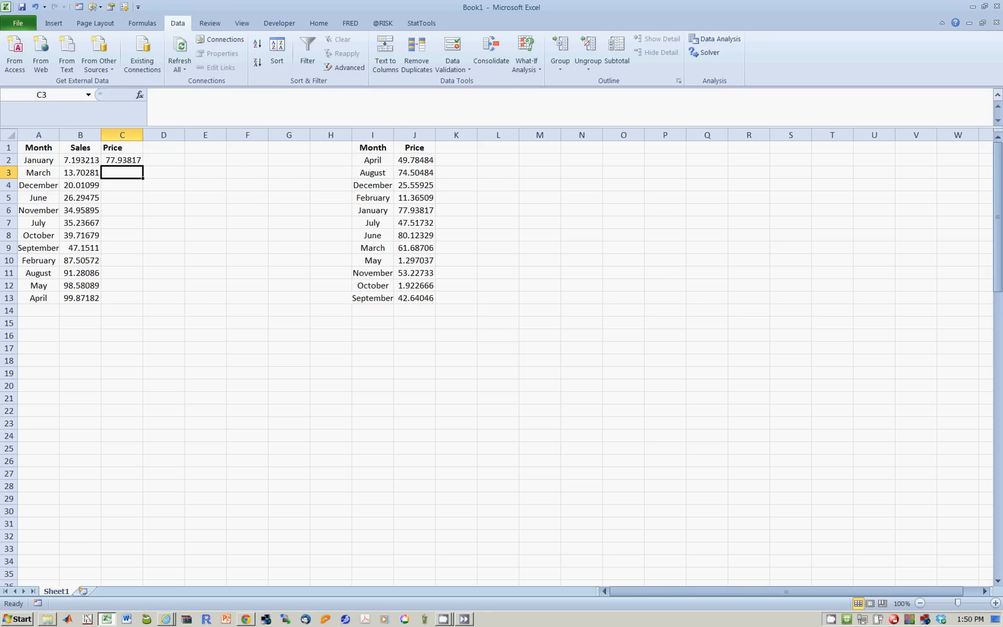
mouse_move(38, 160)
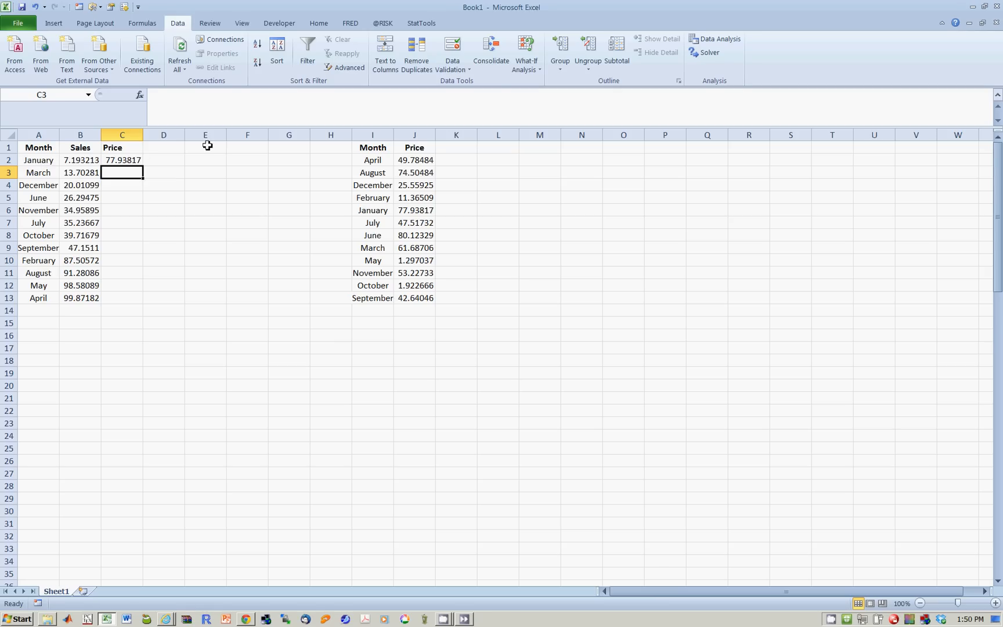
mouse_move(370, 214)
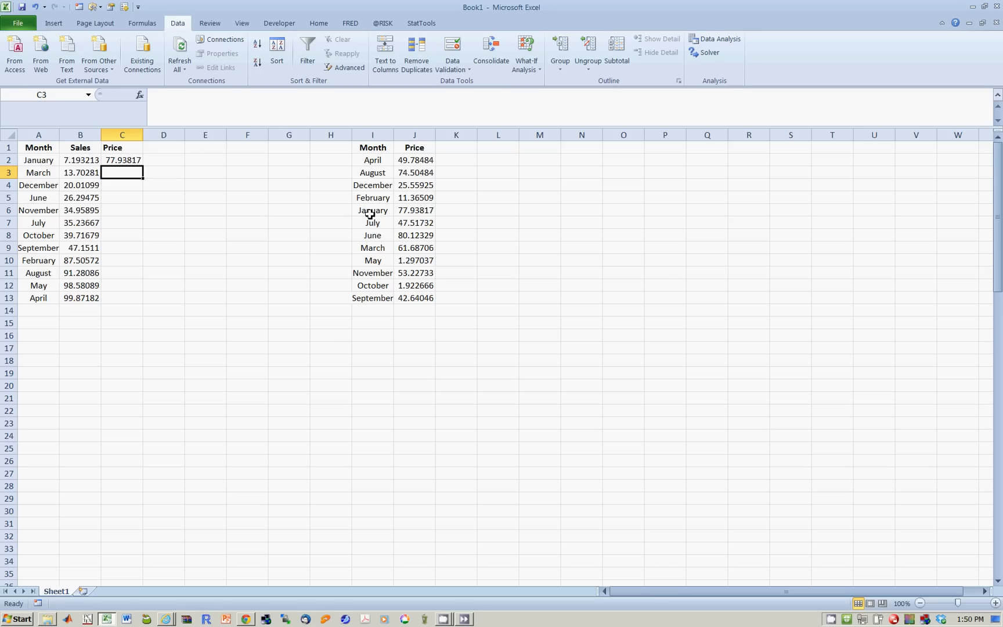
mouse_move(407, 213)
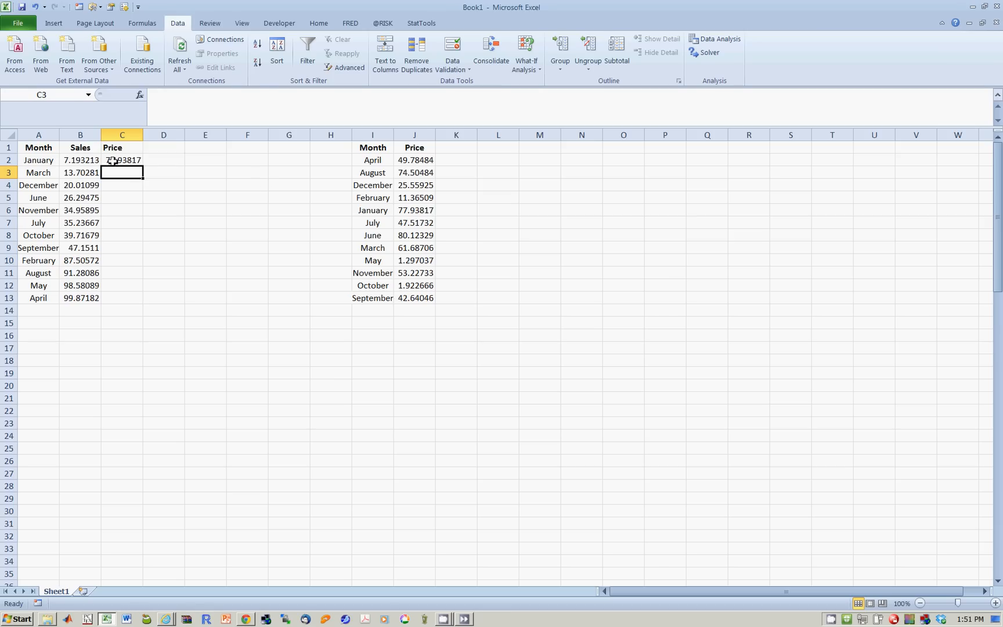
Step: Fill the C2 formula down to C13 and check February's price, 11.36509
left_click_drag(121, 160, 121, 297)
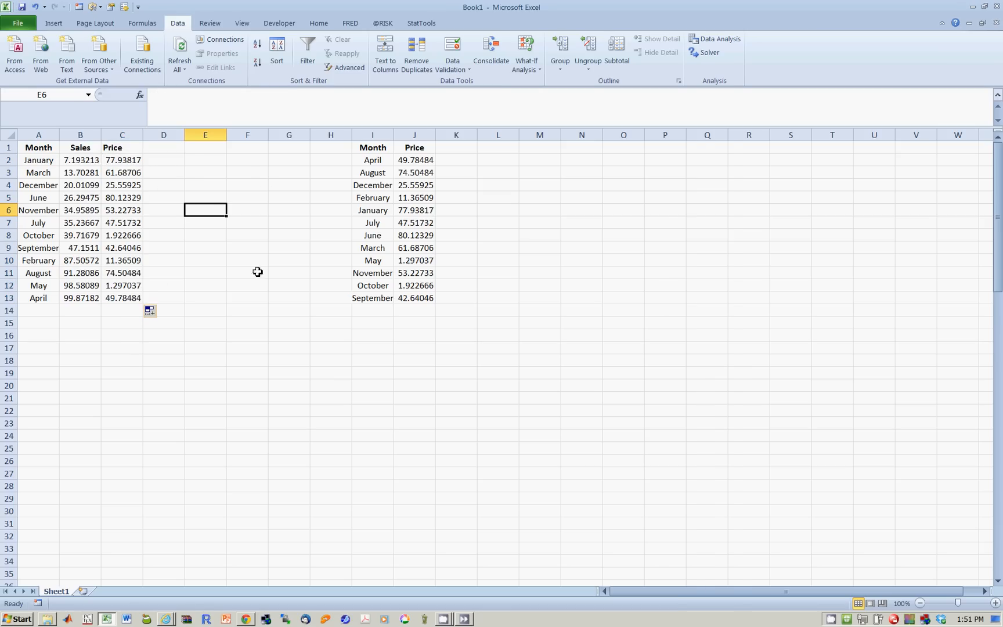
left_click(37, 259)
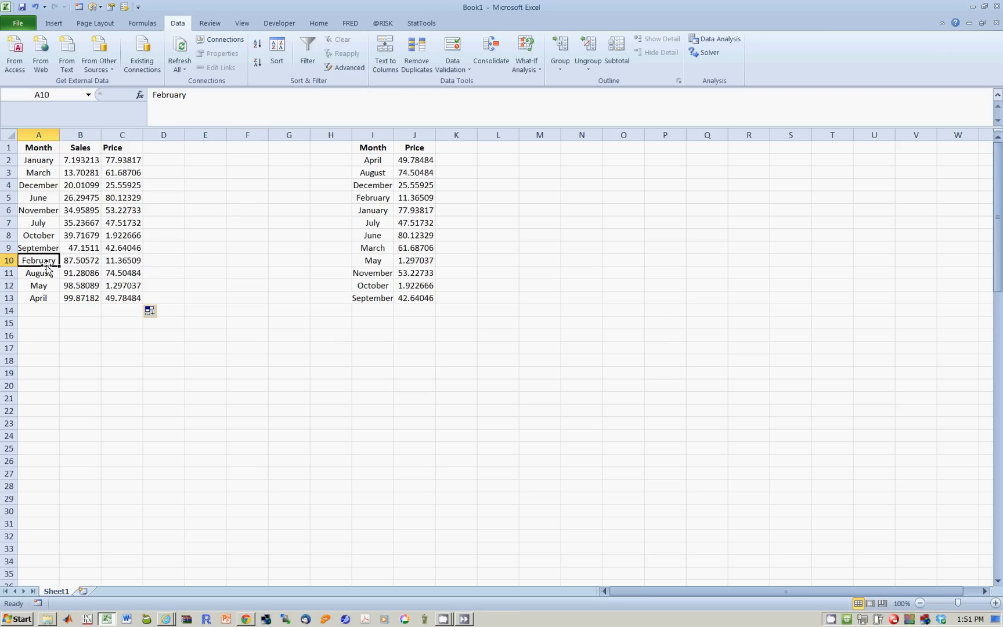
mouse_move(43, 261)
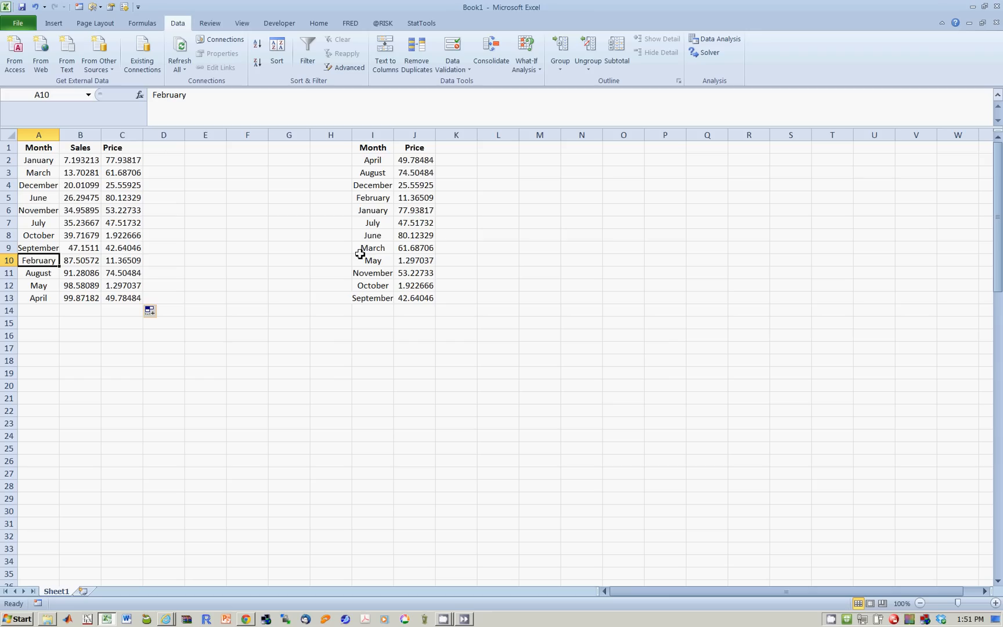
mouse_move(395, 197)
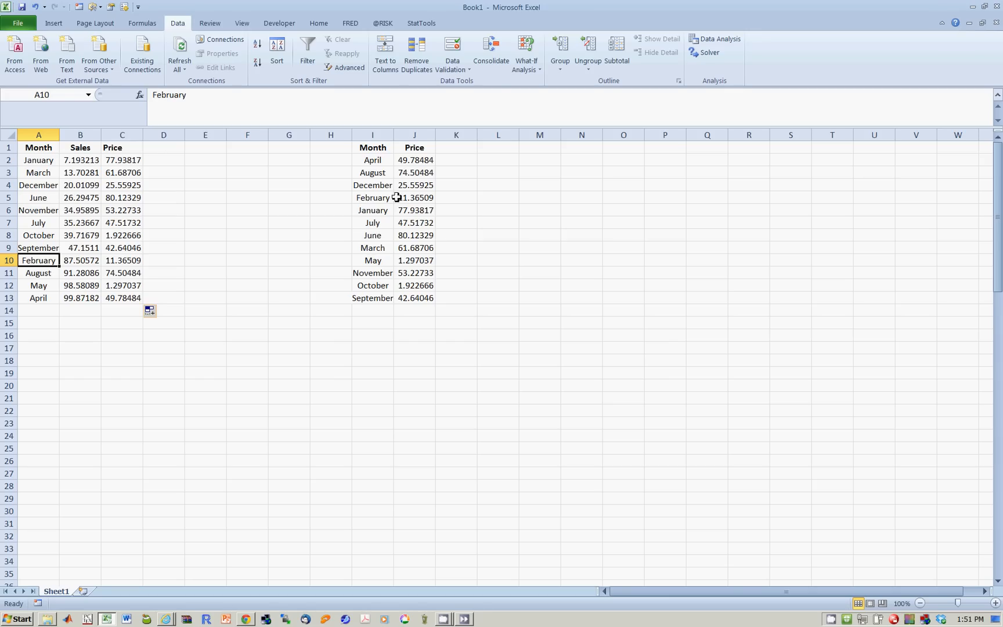
mouse_move(425, 205)
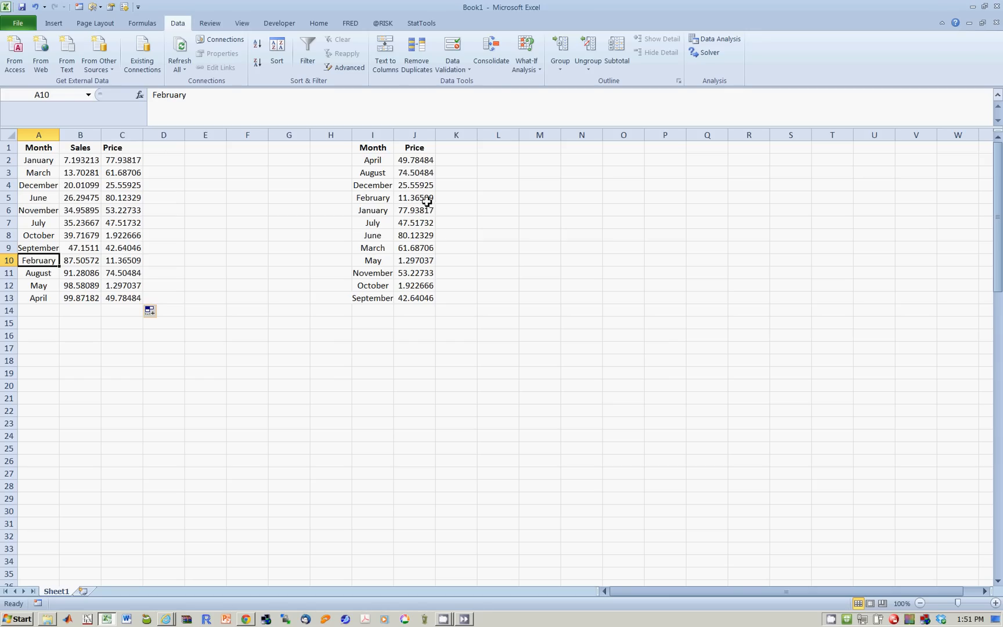